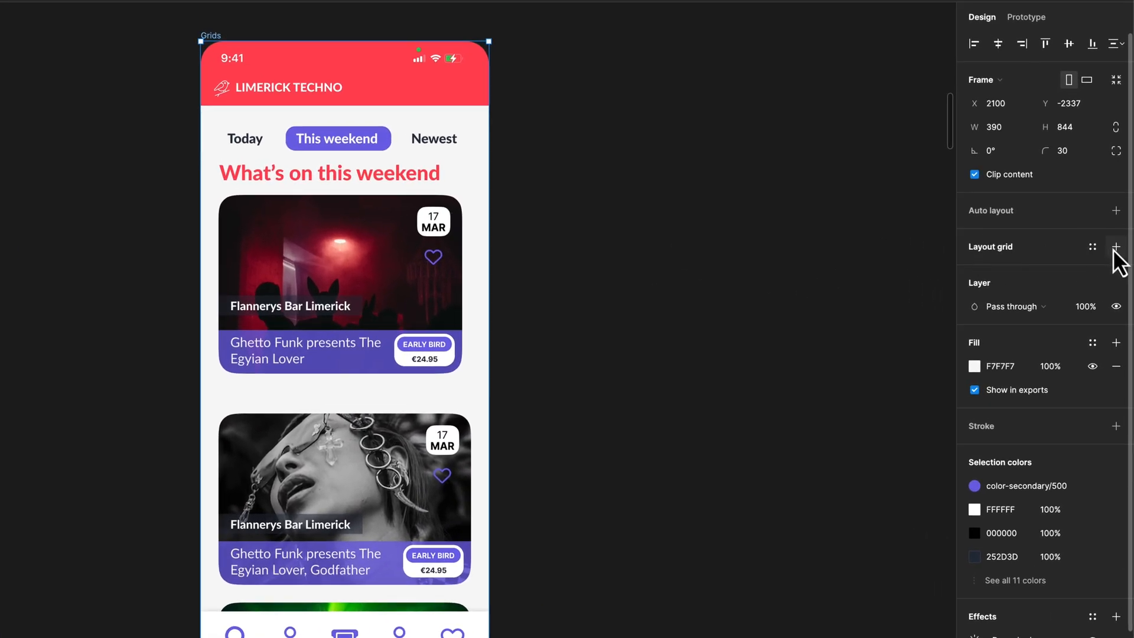
Add a Columns layout grid with a 24 px margin, then add a second Rows grid
{"action": "left_click", "coordinate": [1115, 246]}
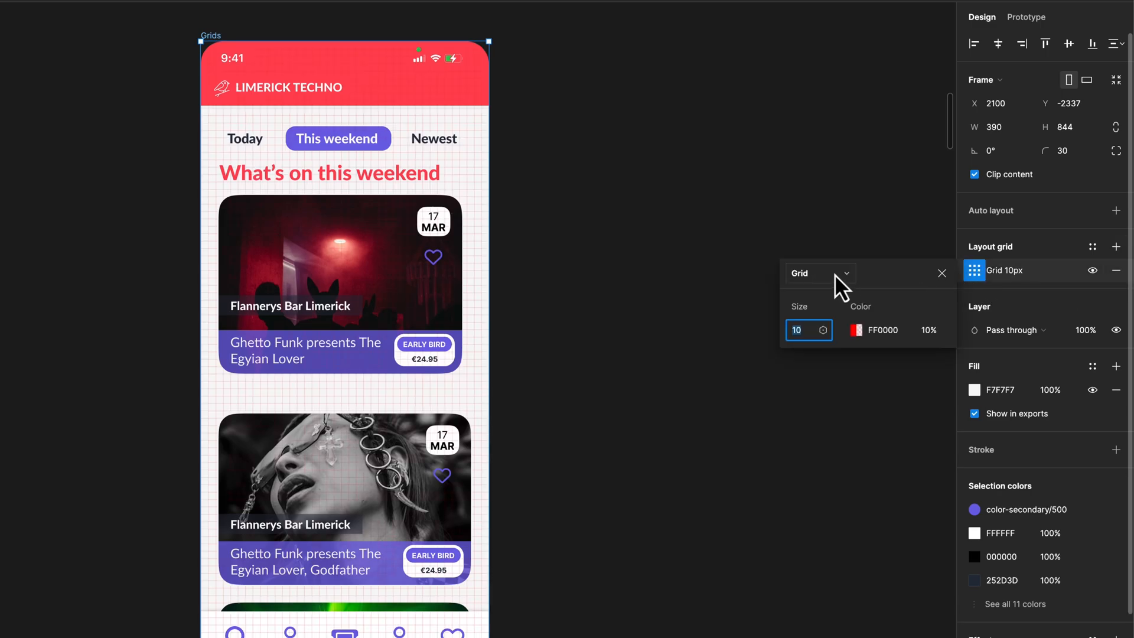
{"action": "left_click", "coordinate": [819, 273]}
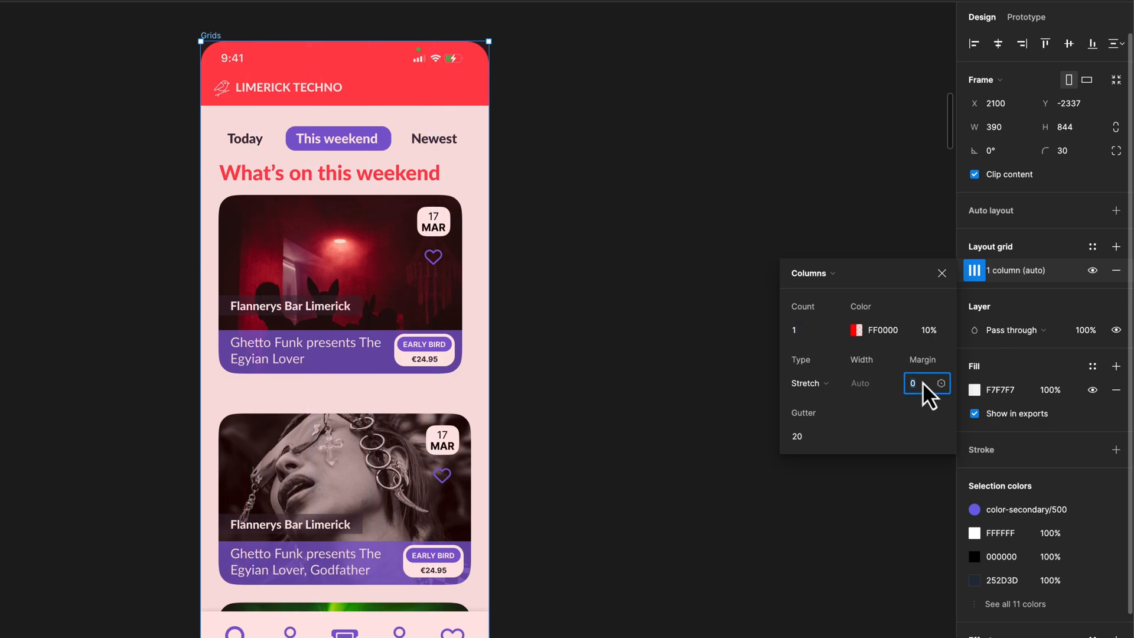
{"action": "type", "text": "24"}
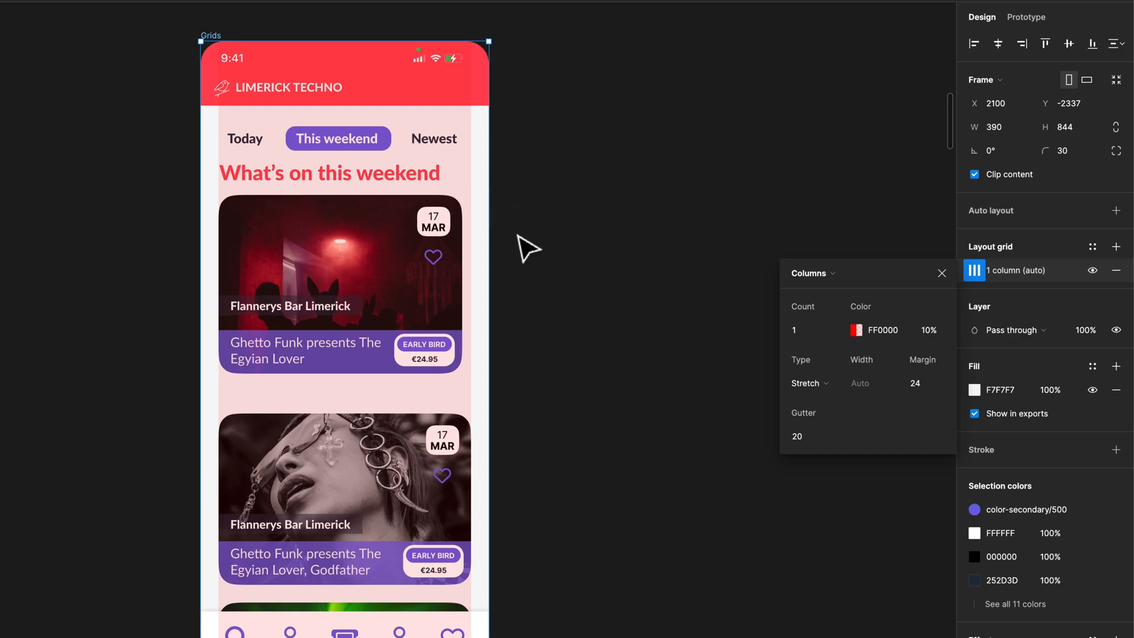
{"action": "mouse_move", "coordinate": [1116, 247]}
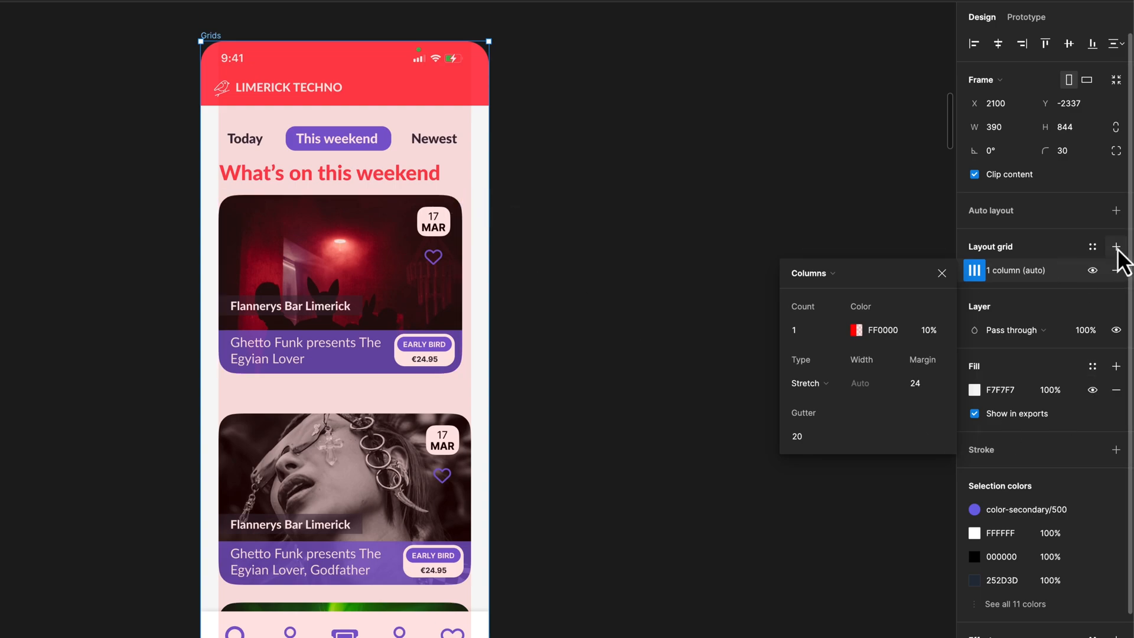
{"action": "left_click", "coordinate": [1115, 246]}
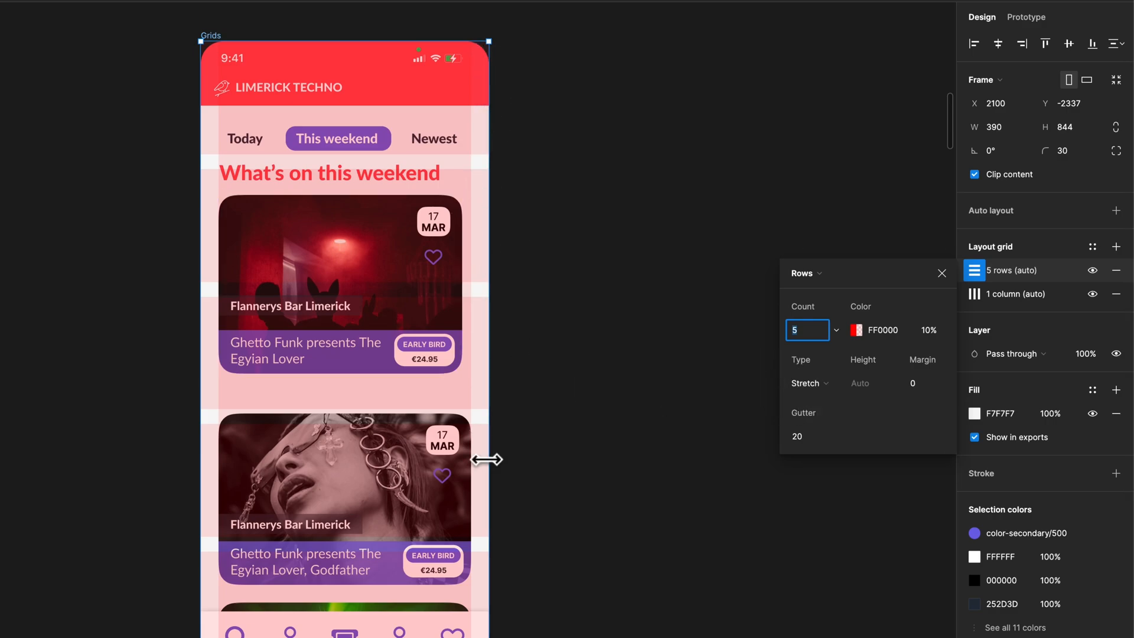
Set the Rows grid to Top alignment with 8 px height and 8 px gutter, then deselect
{"action": "left_click", "coordinate": [808, 382]}
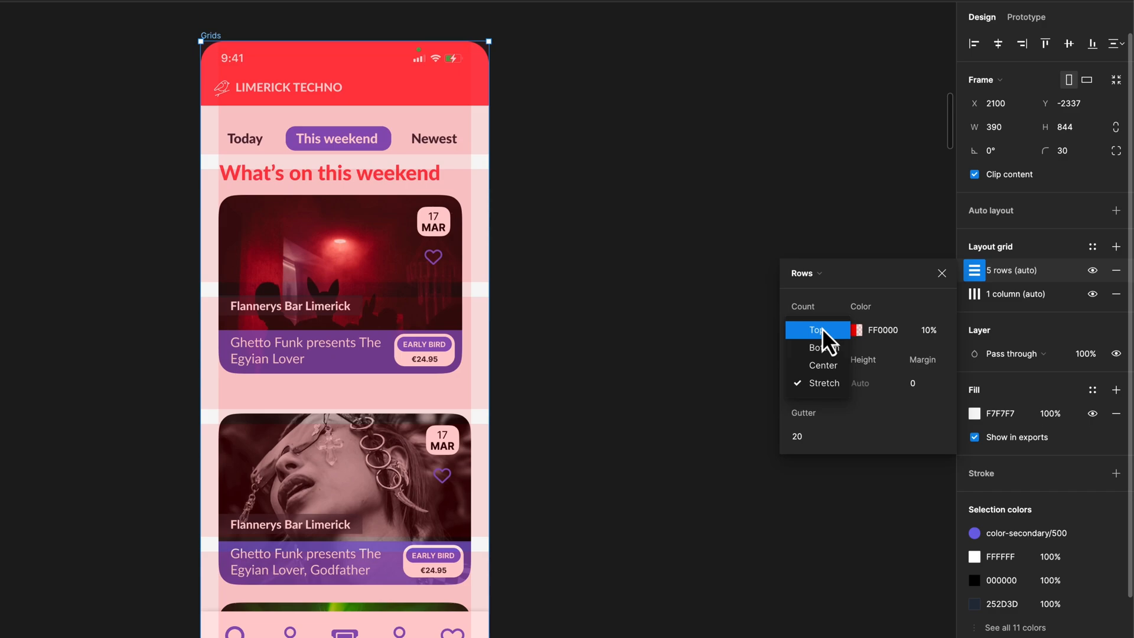
{"action": "left_click", "coordinate": [818, 329]}
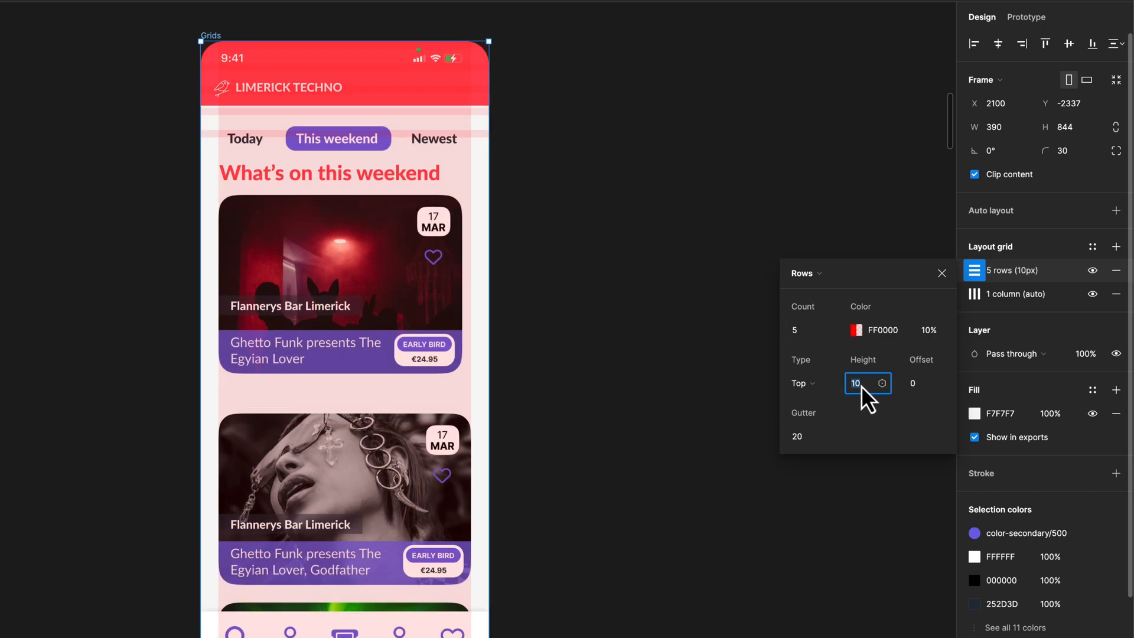
{"action": "type", "text": "8"}
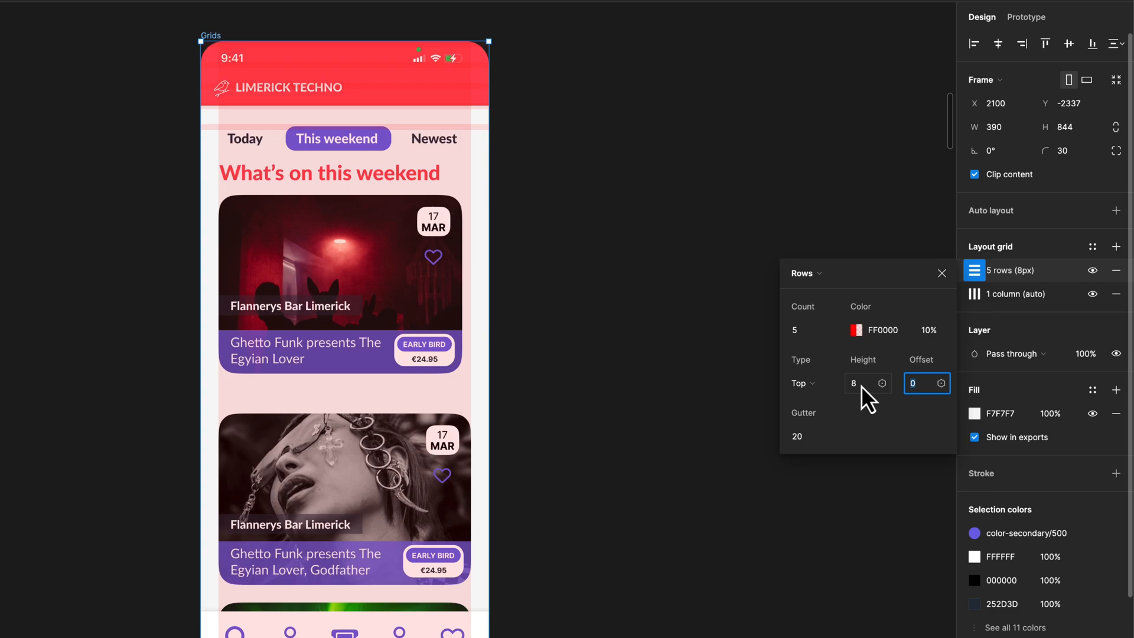
{"action": "left_click", "coordinate": [799, 435]}
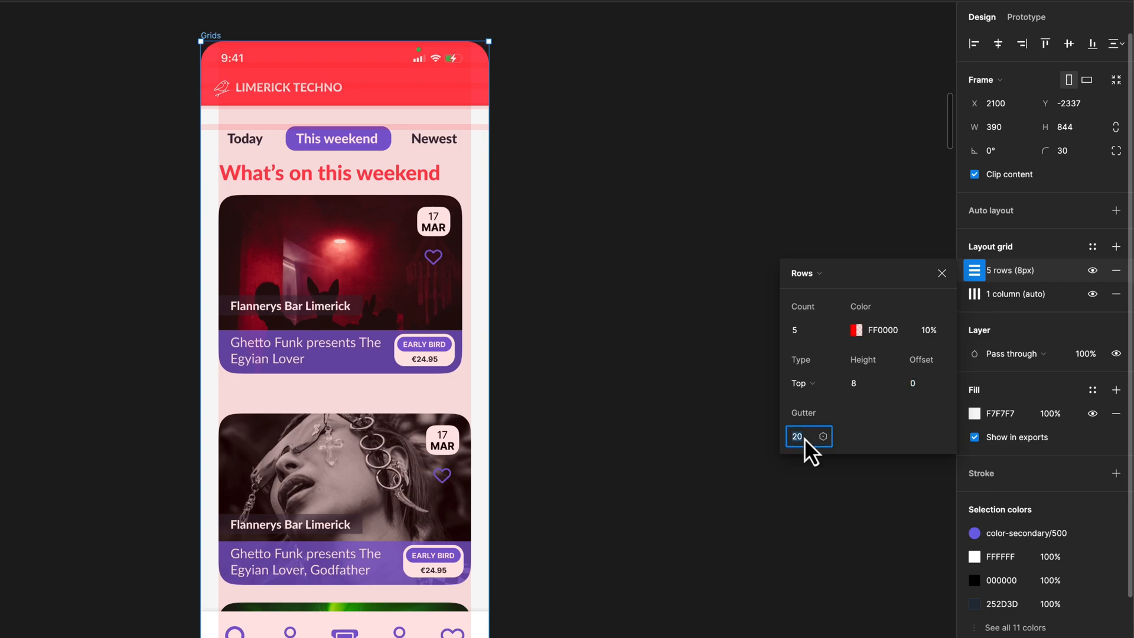
{"action": "type", "text": "8"}
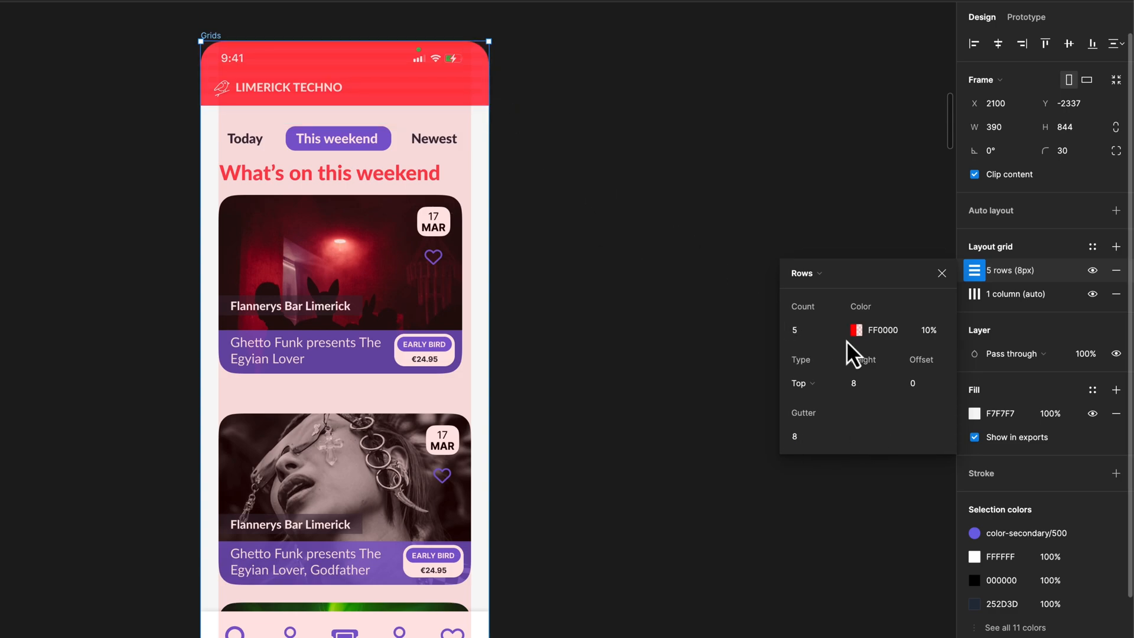
{"action": "left_click", "coordinate": [794, 330]}
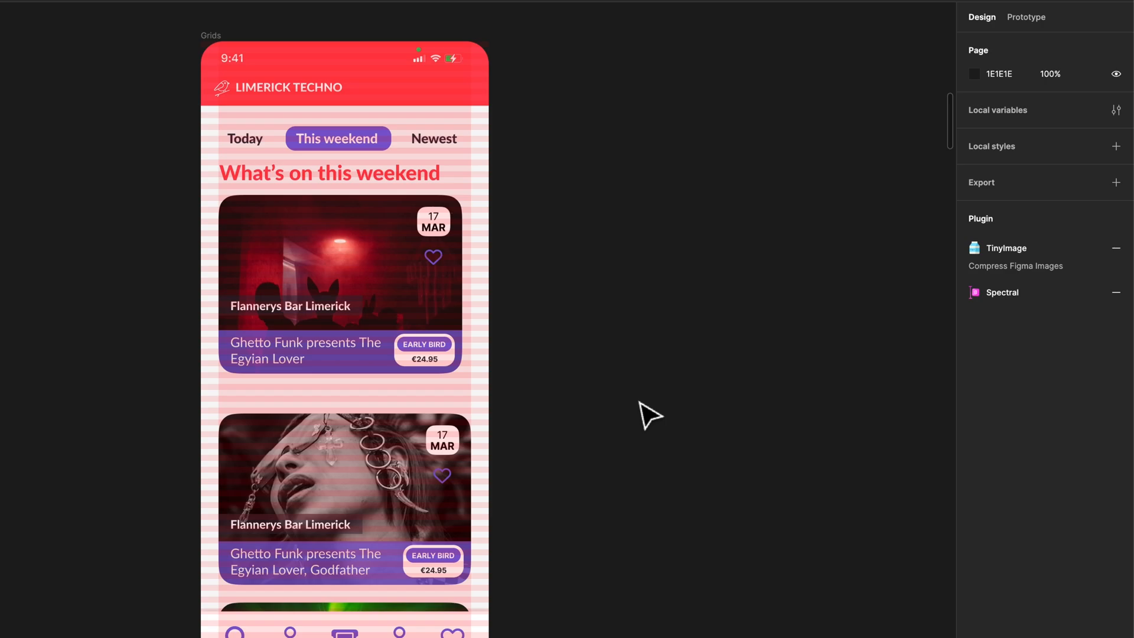
{"action": "mouse_move", "coordinate": [382, 40]}
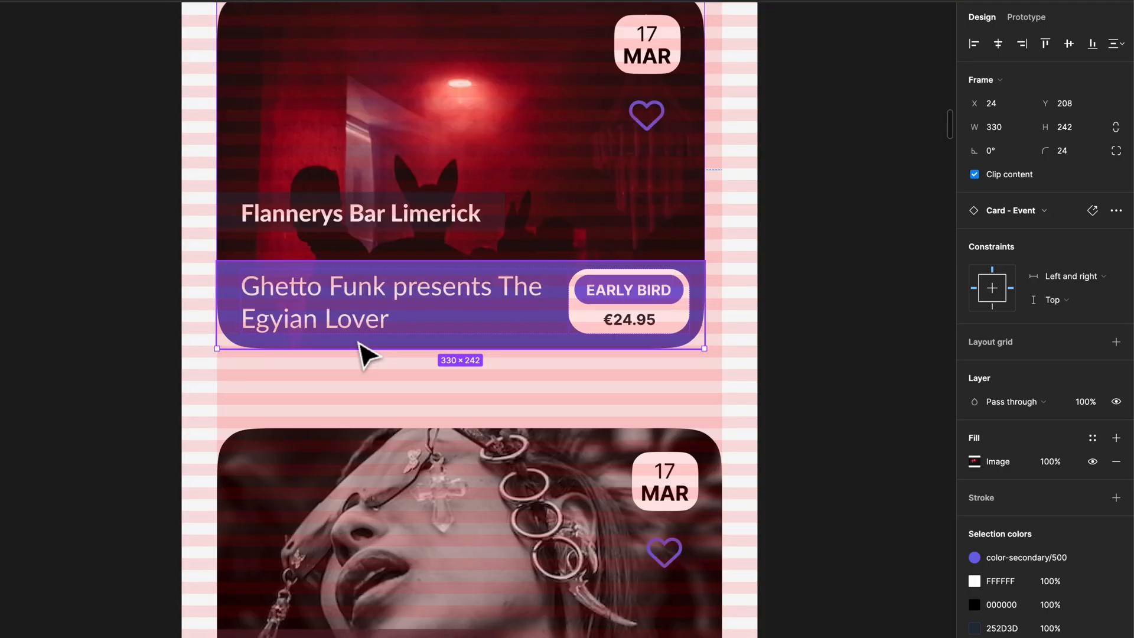
Shrink and widen the first Card - Event to snap to the grid margins, then select the second card
{"action": "left_click_drag", "start_coordinate": [460, 348], "coordinate": [460, 341]}
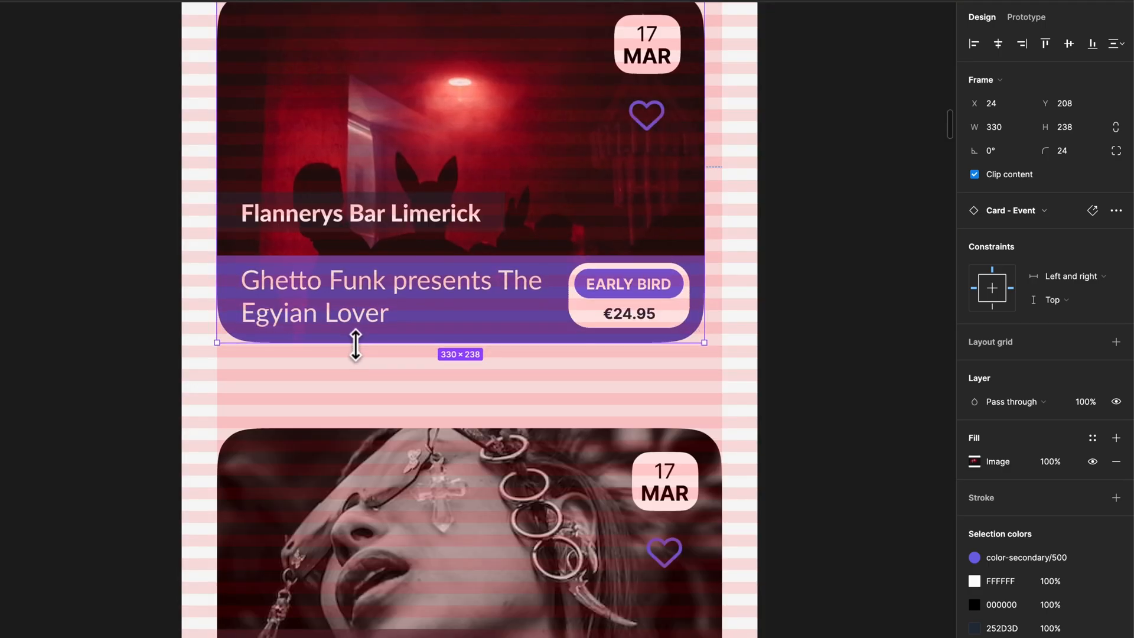
{"action": "left_click_drag", "start_coordinate": [355, 342], "coordinate": [400, 364]}
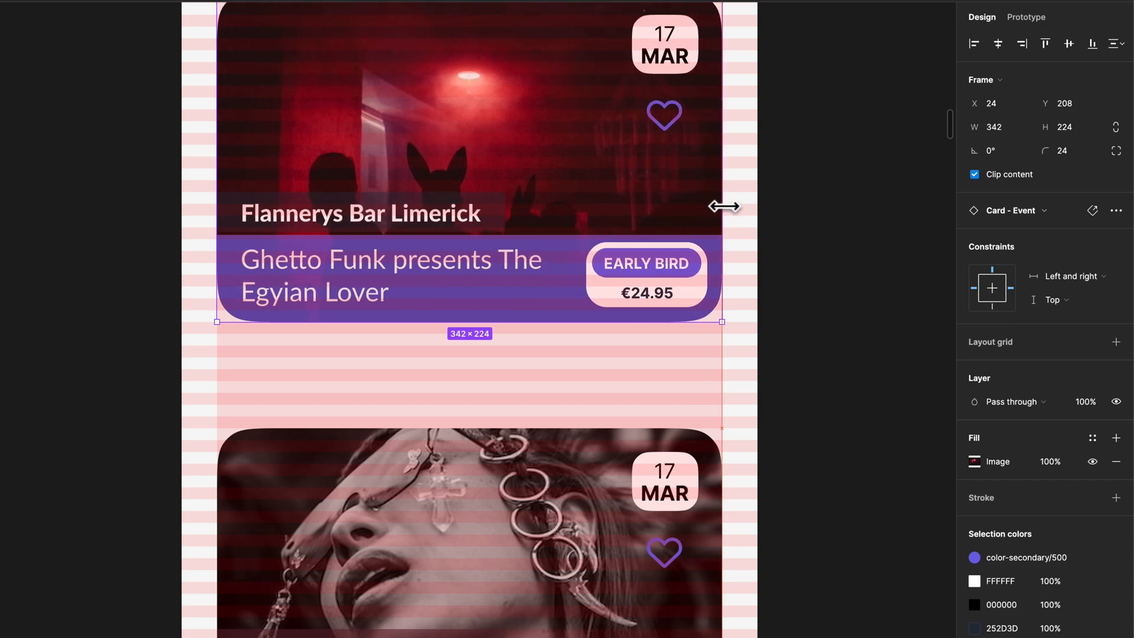
{"action": "left_click", "coordinate": [467, 535]}
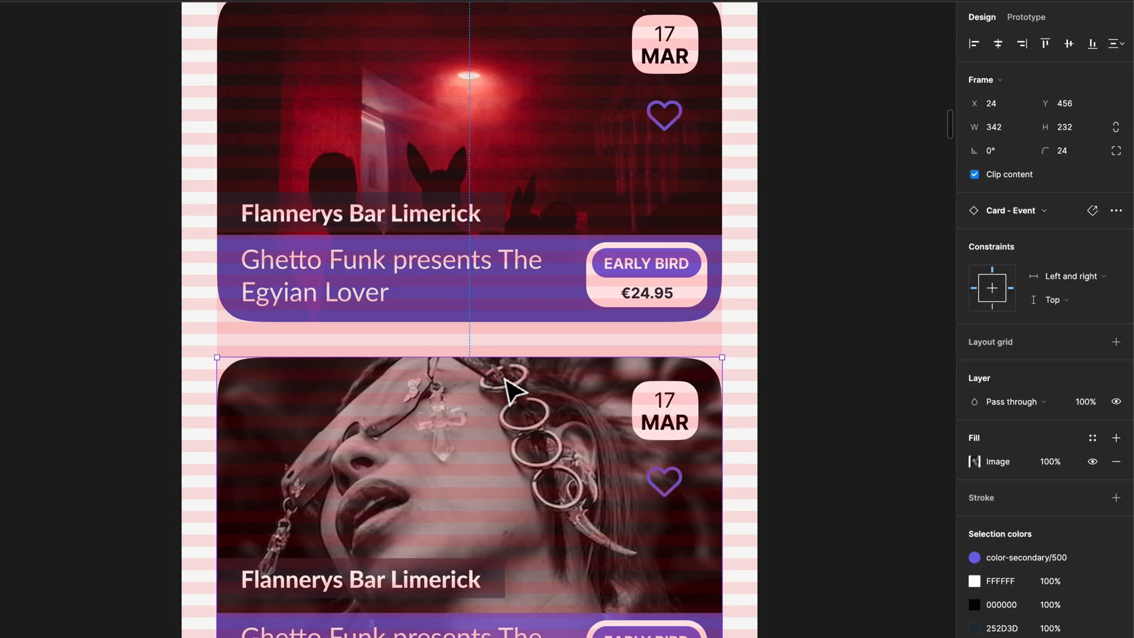
{"action": "mouse_move", "coordinate": [797, 396]}
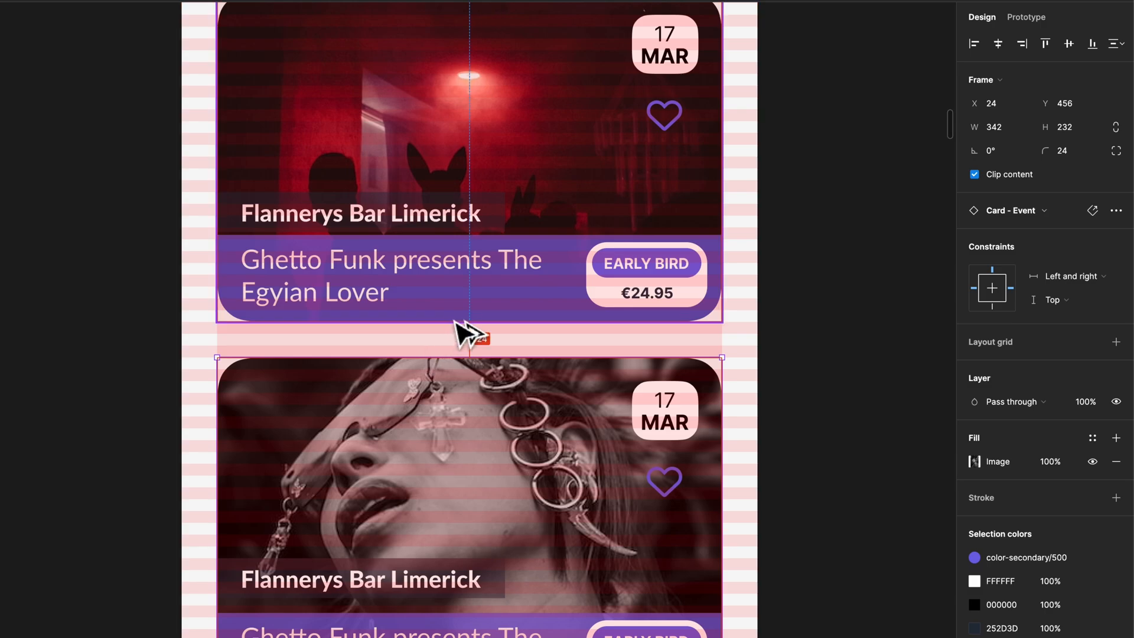
{"action": "mouse_move", "coordinate": [469, 340]}
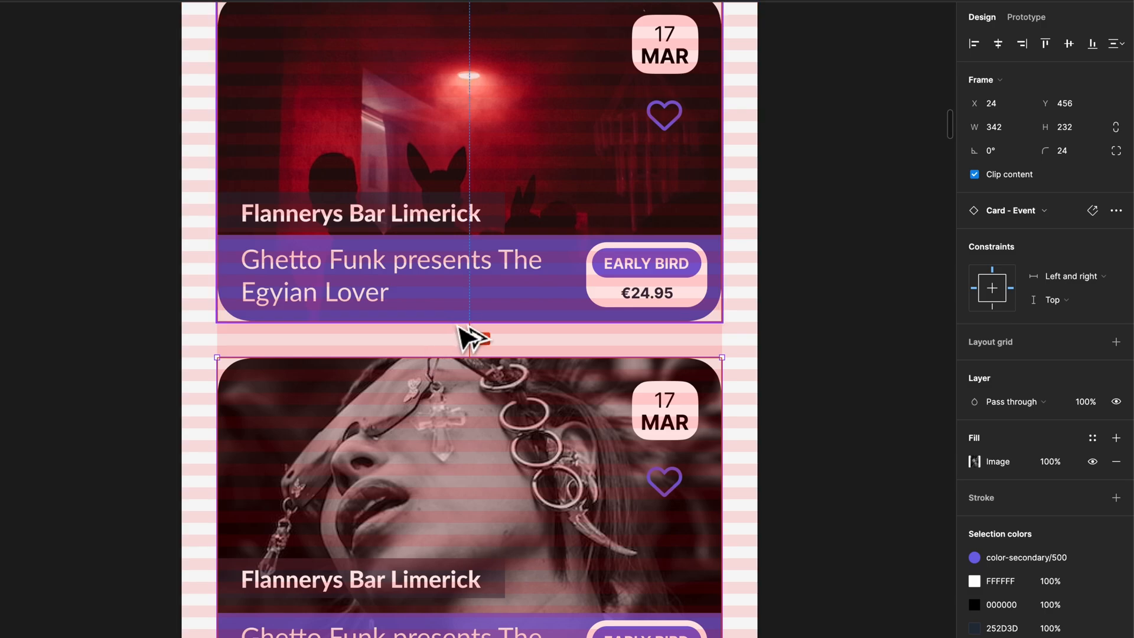
{"action": "mouse_move", "coordinate": [434, 355]}
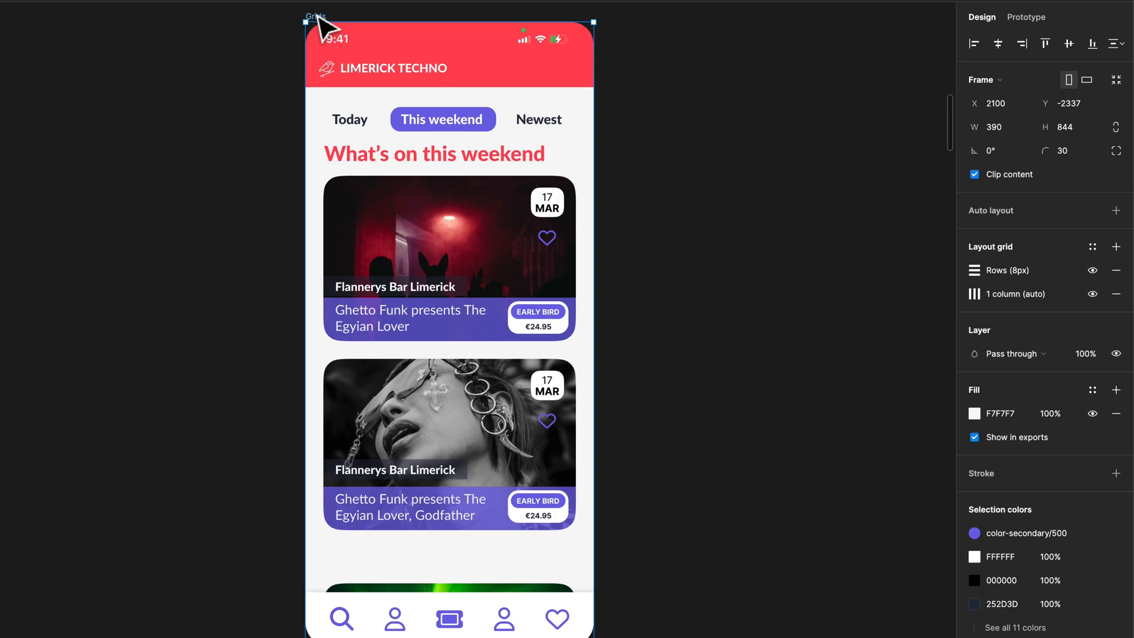
{"action": "mouse_move", "coordinate": [835, 395]}
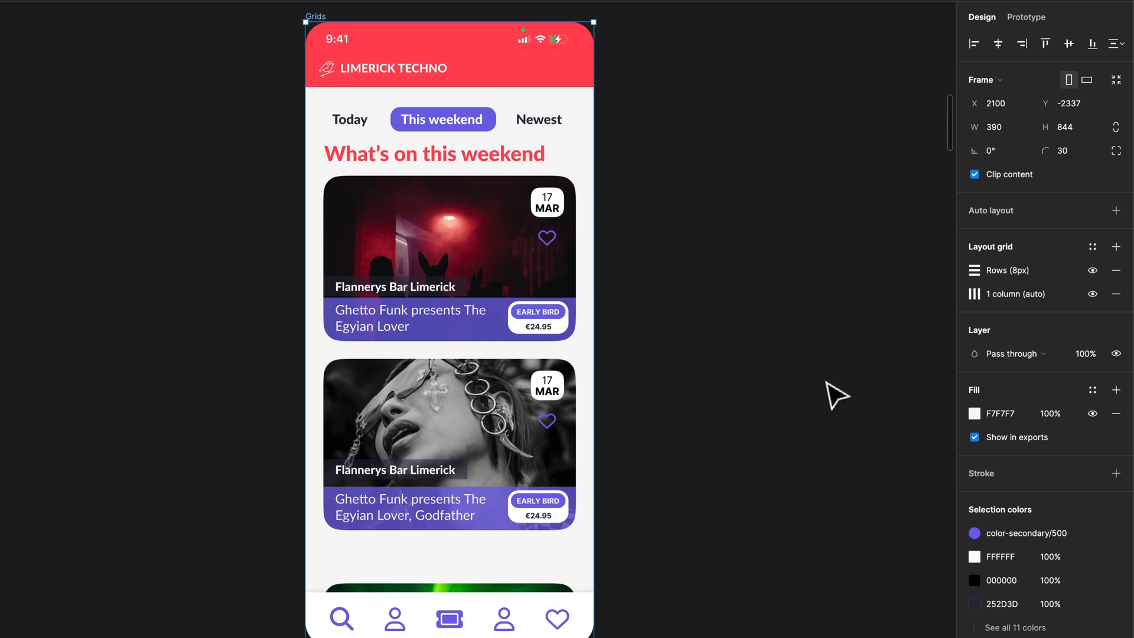
Create a grid style named "Dan's Sweet Grid Style" from the screen's layout grids
{"action": "left_click", "coordinate": [1093, 248]}
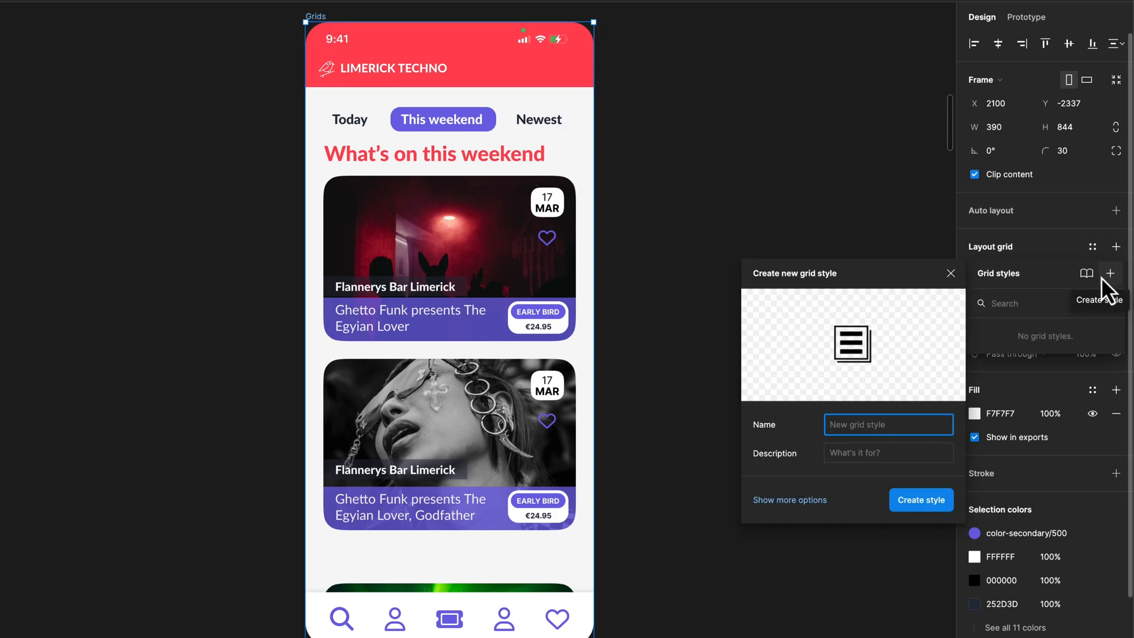
{"action": "type", "text": "Dan's Sweet Grid Style"}
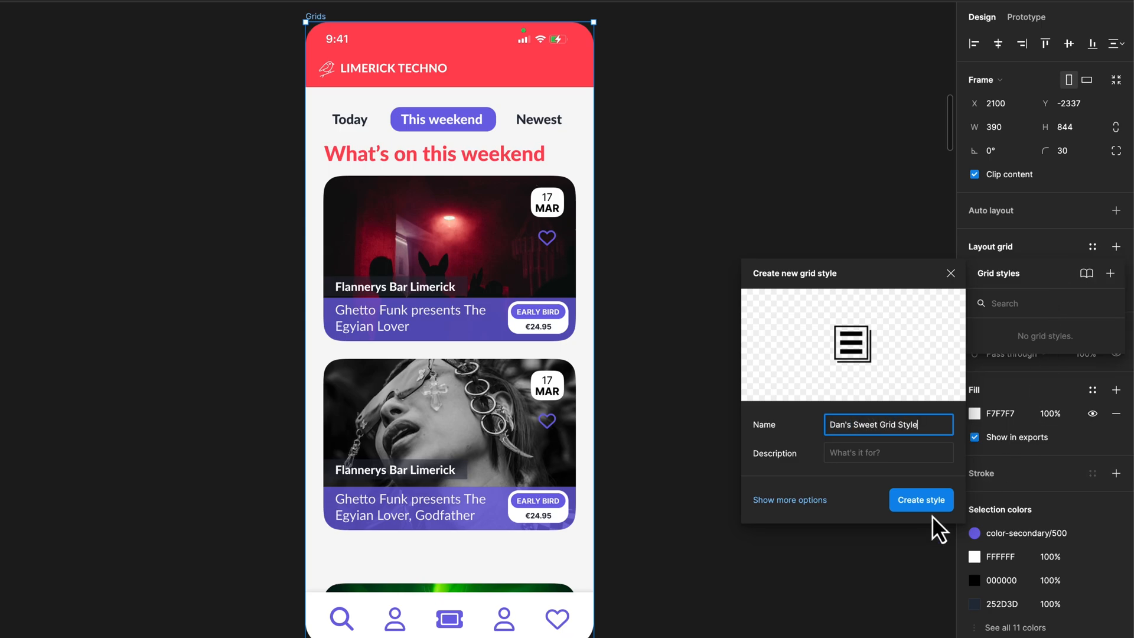
{"action": "left_click", "coordinate": [920, 499]}
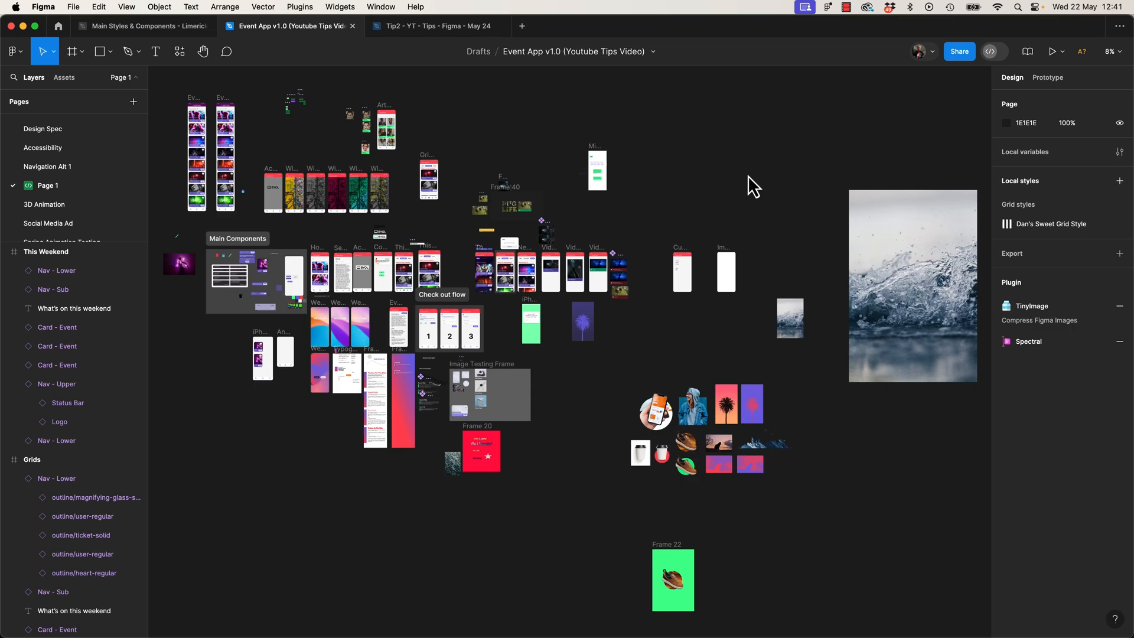
{"action": "mouse_move", "coordinate": [495, 144]}
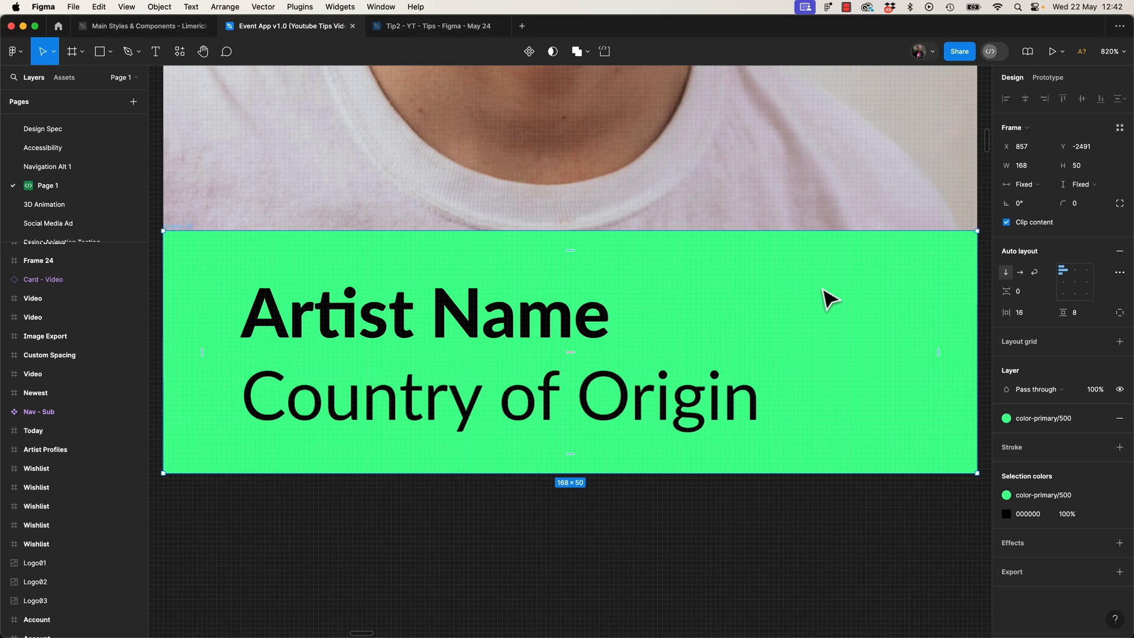
Go to the Video Hover Play frame to check its applied grid style
{"action": "left_click", "coordinate": [36, 619]}
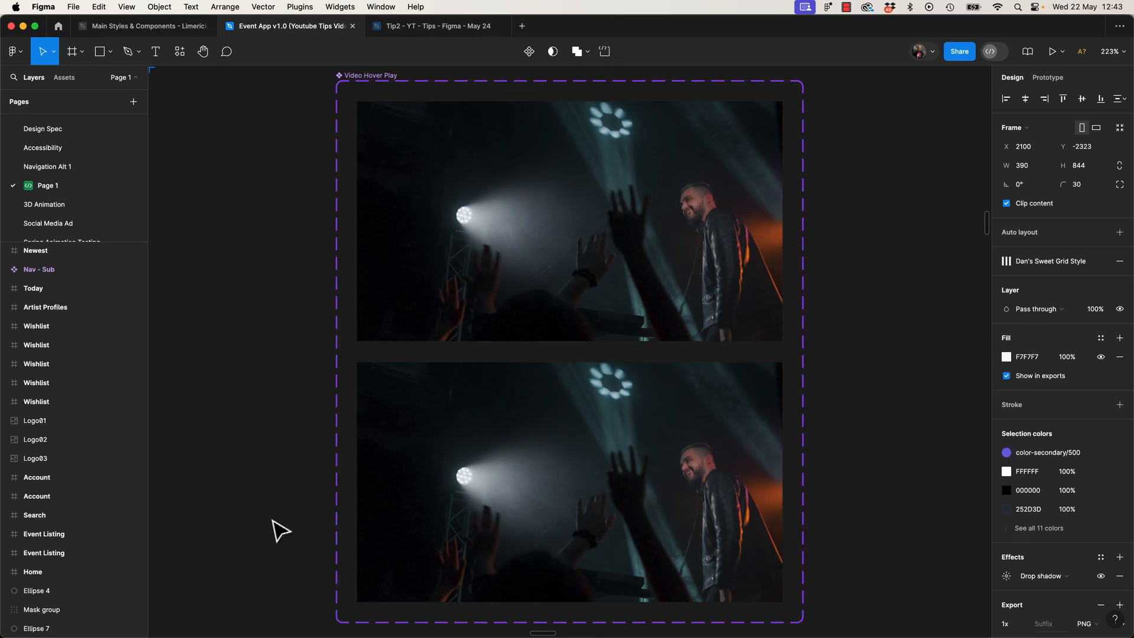
Select the Wishlist frame and move to the Accessibility page
{"action": "left_click", "coordinate": [36, 345]}
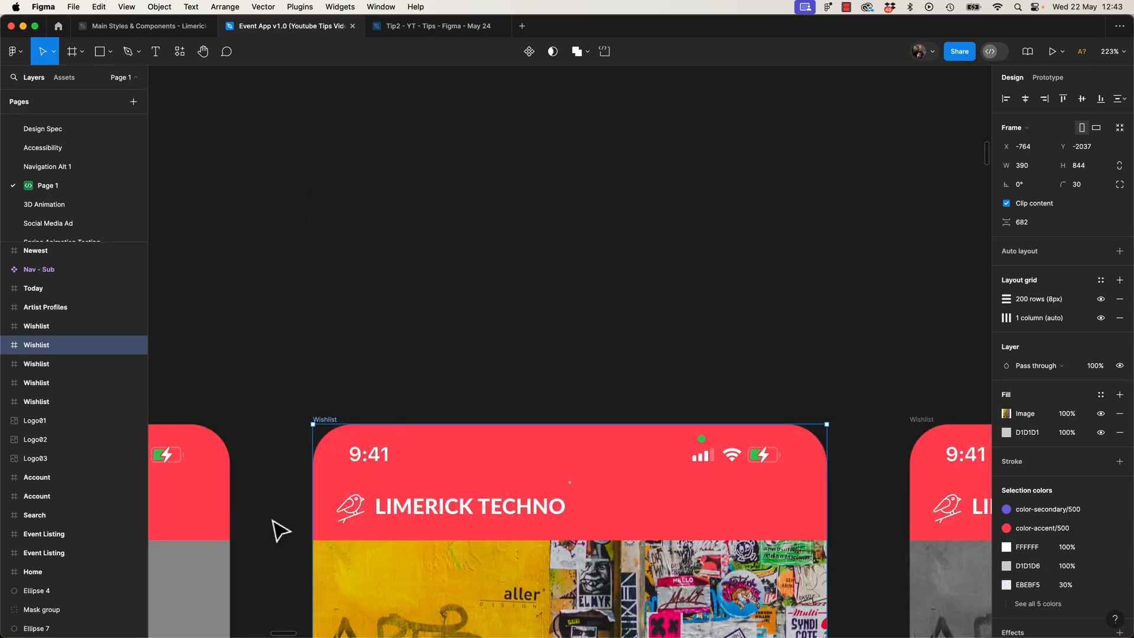
{"action": "left_click", "coordinate": [36, 477]}
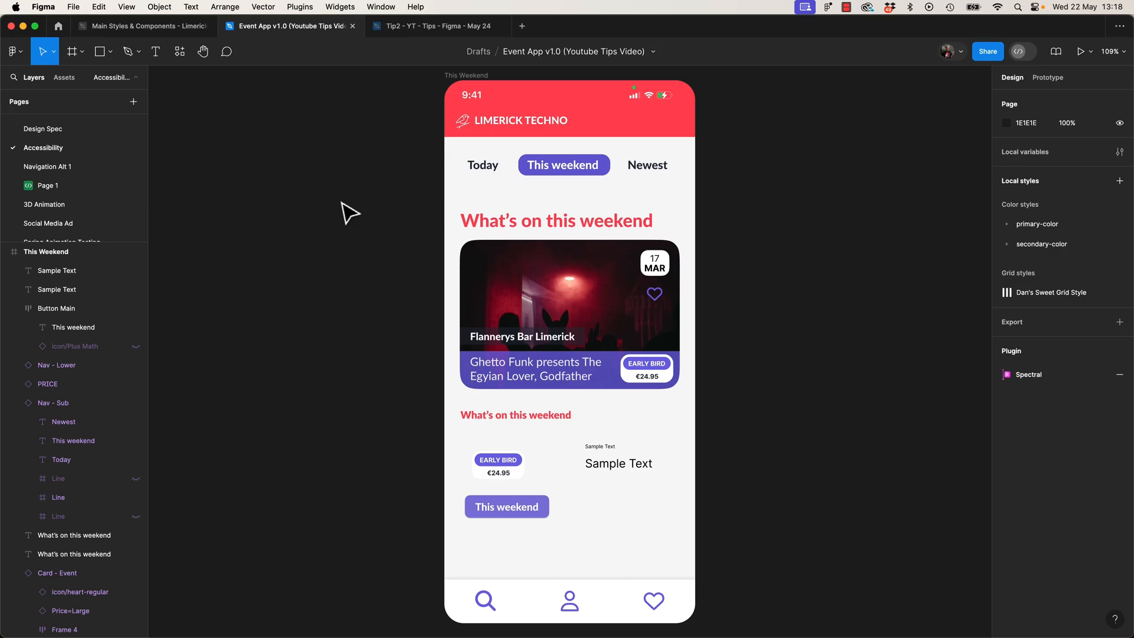
{"action": "mouse_move", "coordinate": [258, 71]}
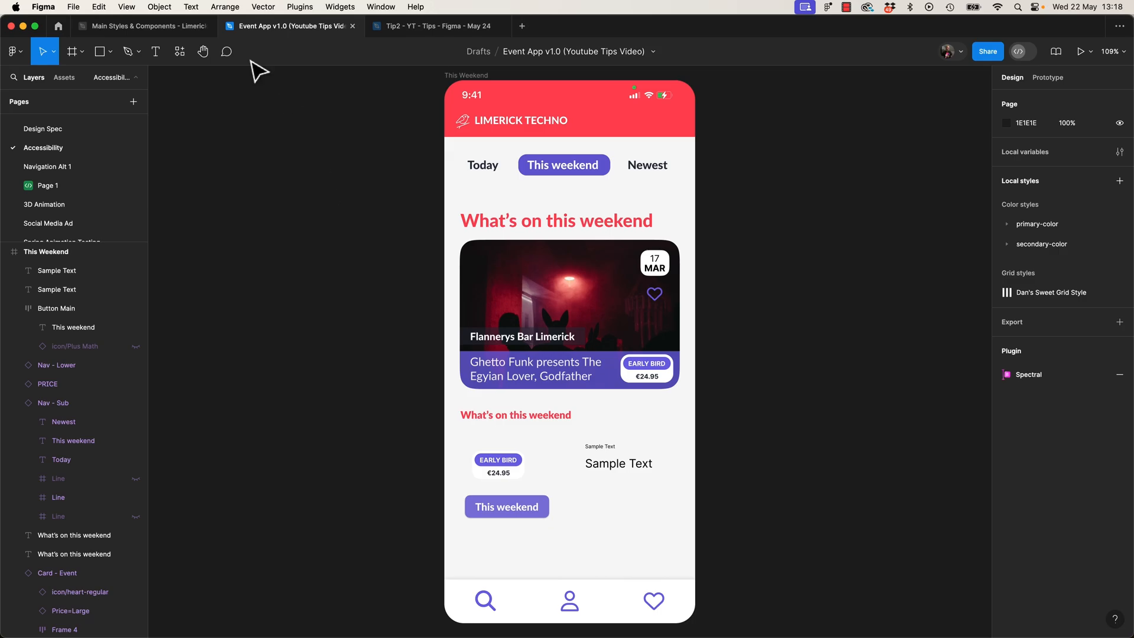
{"action": "left_click", "coordinate": [180, 51]}
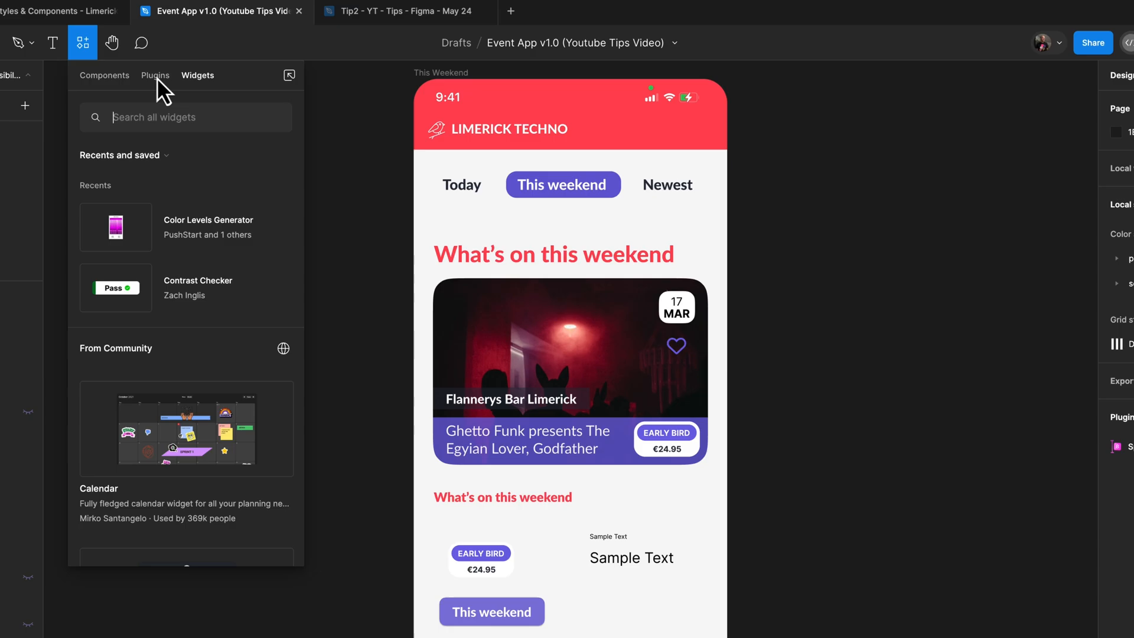
{"action": "left_click", "coordinate": [154, 75]}
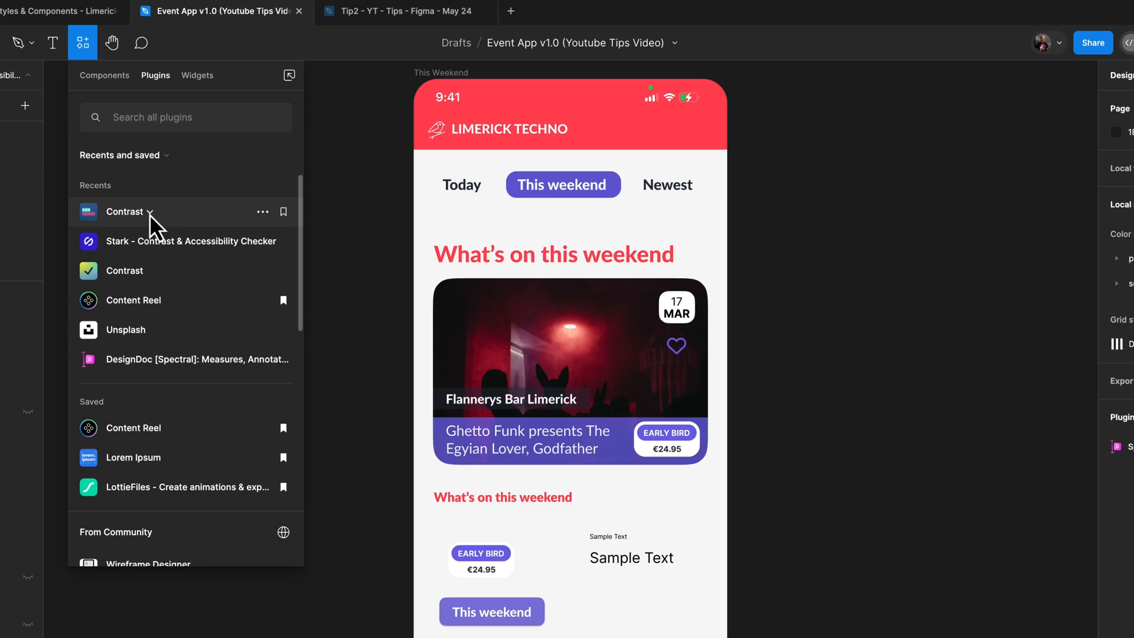
{"action": "mouse_move", "coordinate": [150, 212]}
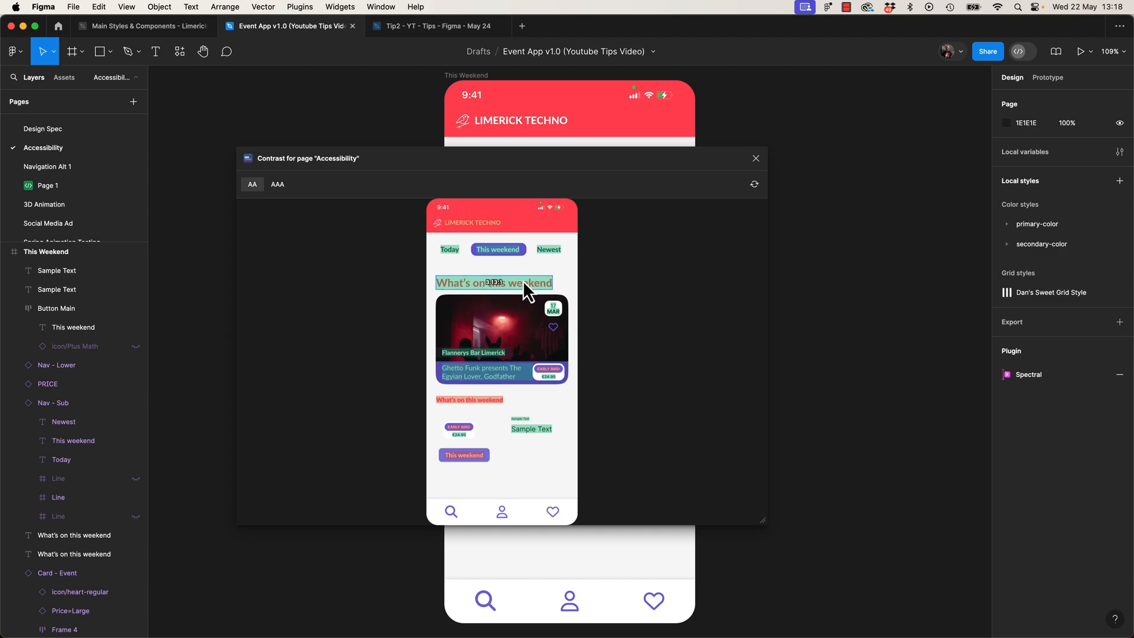
{"action": "mouse_move", "coordinate": [526, 296]}
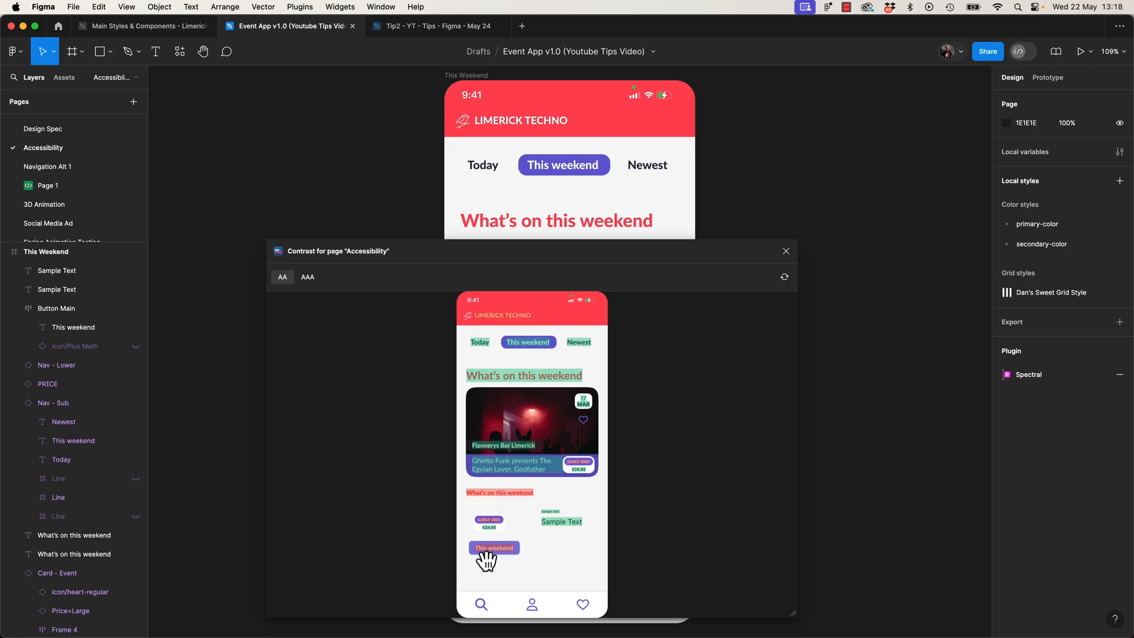
{"action": "mouse_move", "coordinate": [522, 365]}
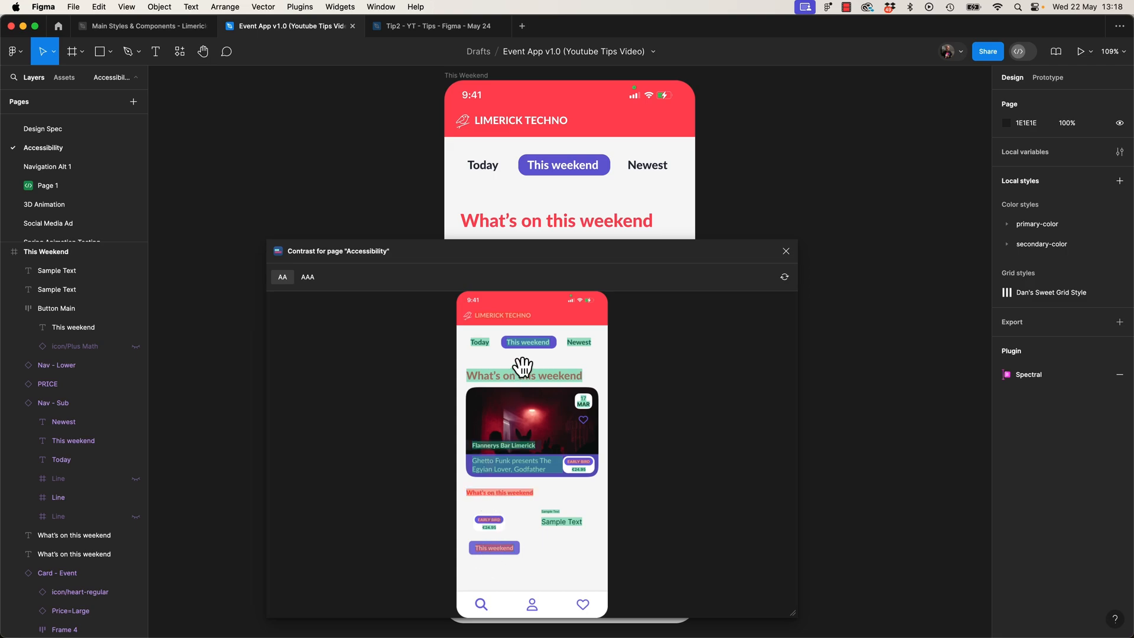
{"action": "mouse_move", "coordinate": [735, 285]}
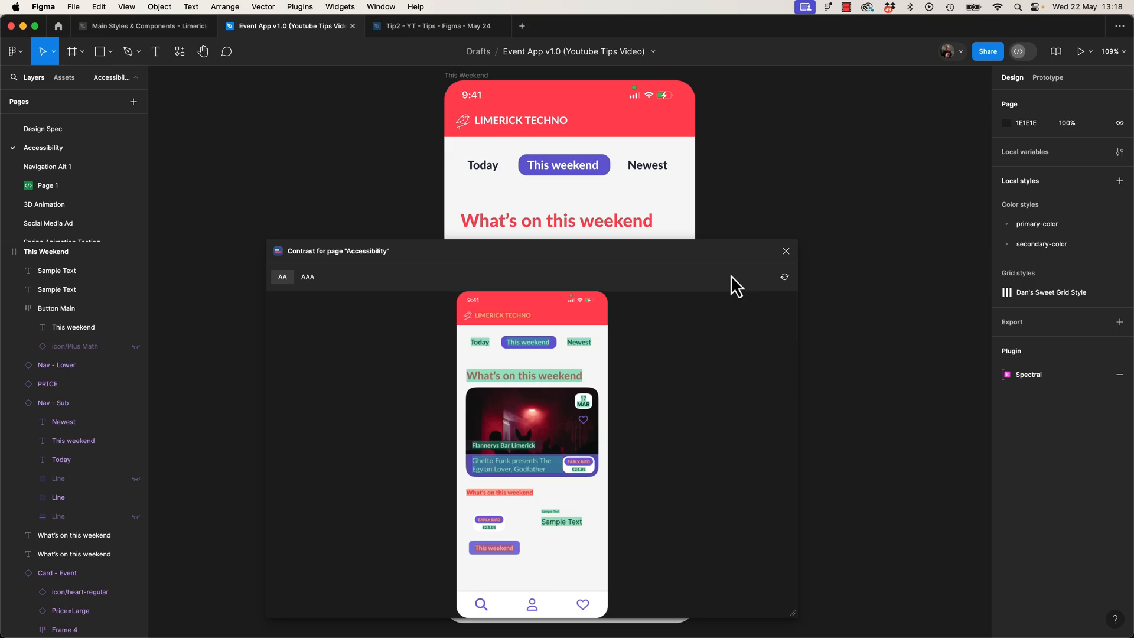
{"action": "left_click", "coordinate": [785, 251]}
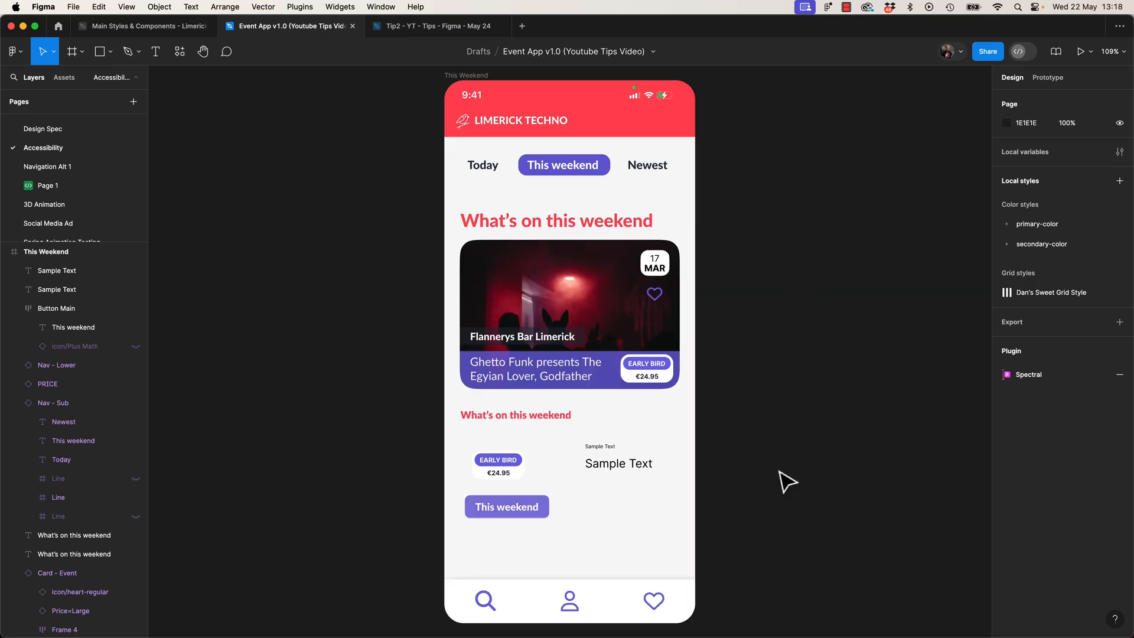
{"action": "left_click", "coordinate": [515, 415]}
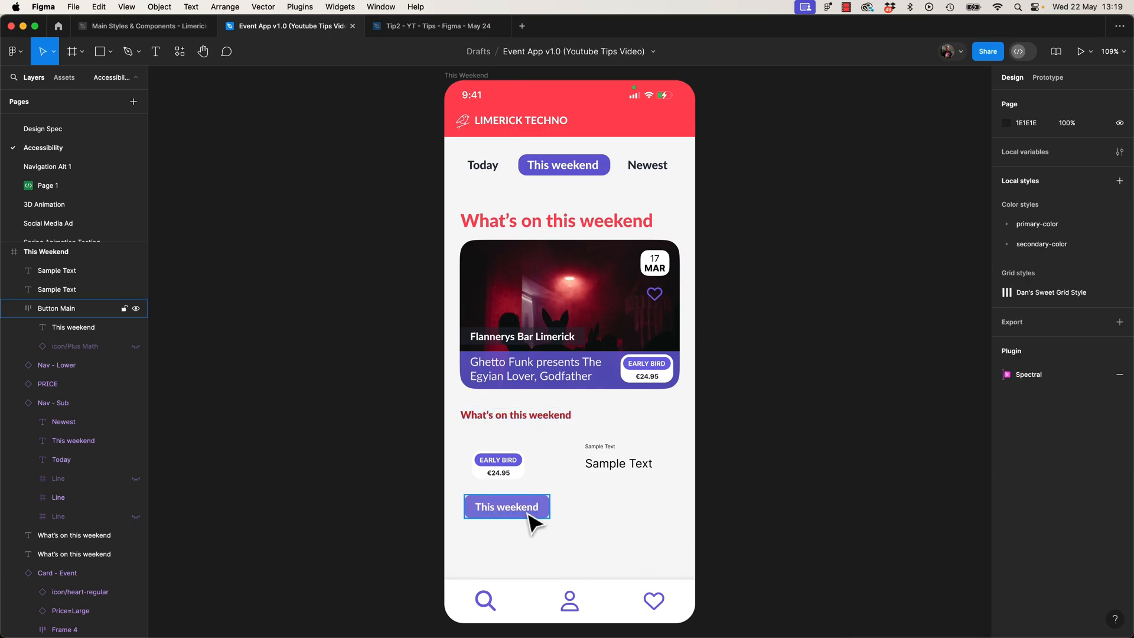
{"action": "left_click", "coordinate": [506, 506]}
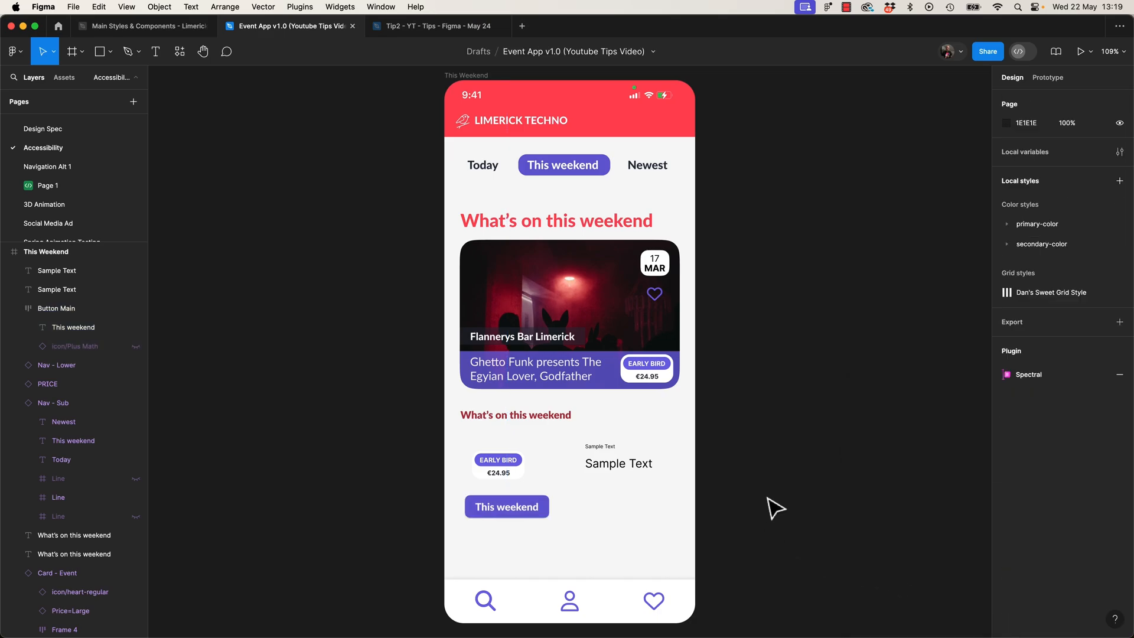
{"action": "mouse_move", "coordinate": [722, 481]}
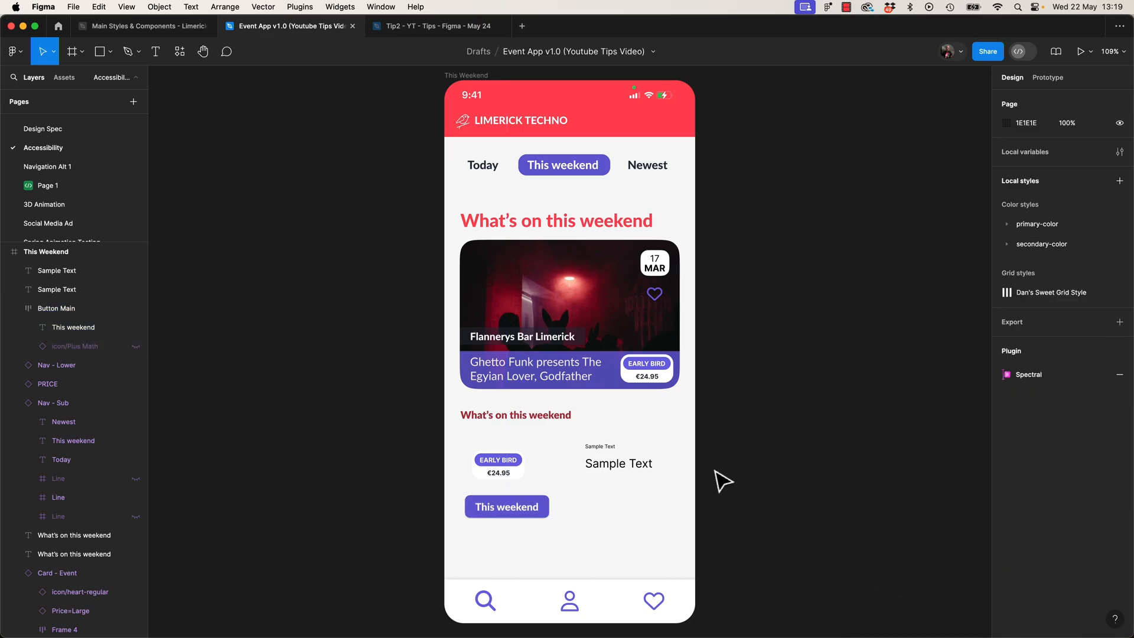
{"action": "left_click", "coordinate": [599, 447]}
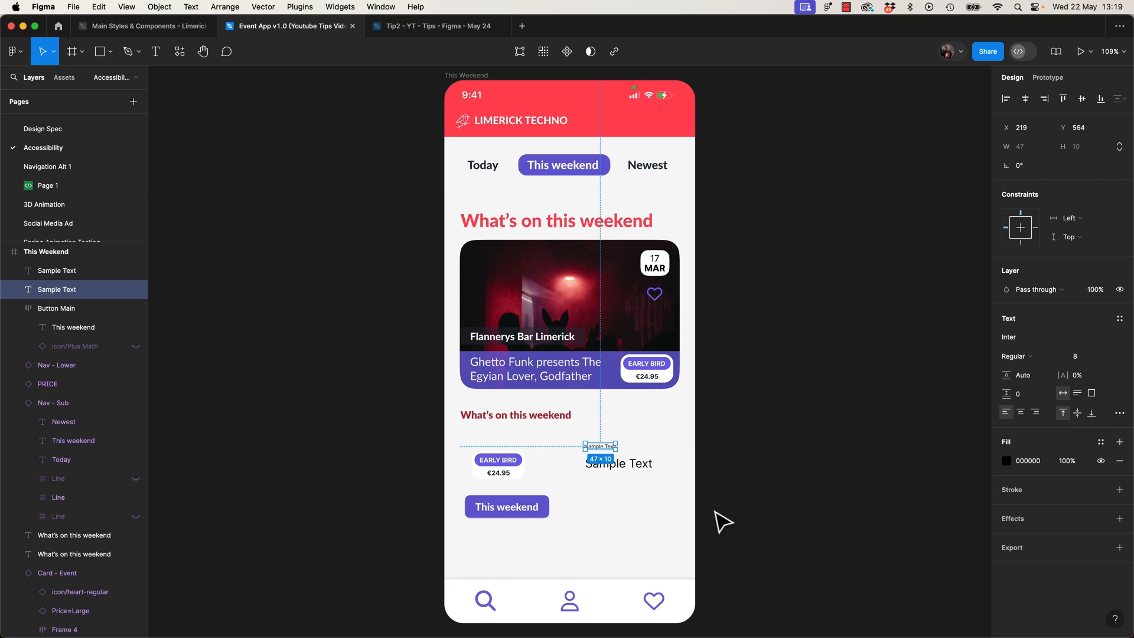
{"action": "mouse_move", "coordinate": [735, 506]}
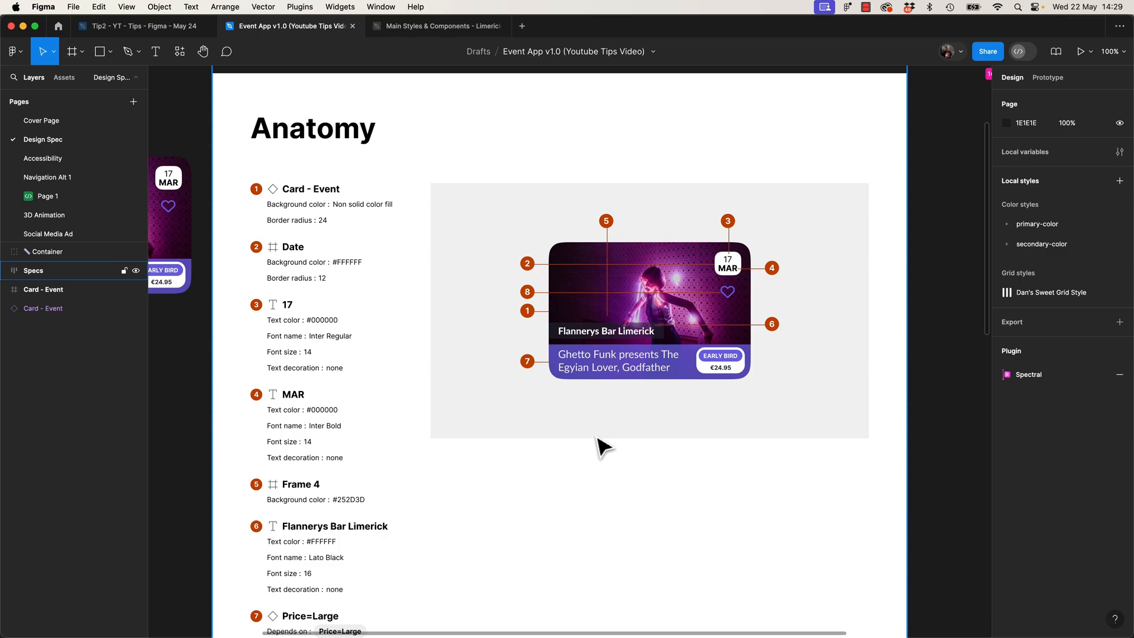
Switch to the Tip2 - YT - Tips - Figma - May 24 file tab
{"action": "left_click", "coordinate": [137, 26]}
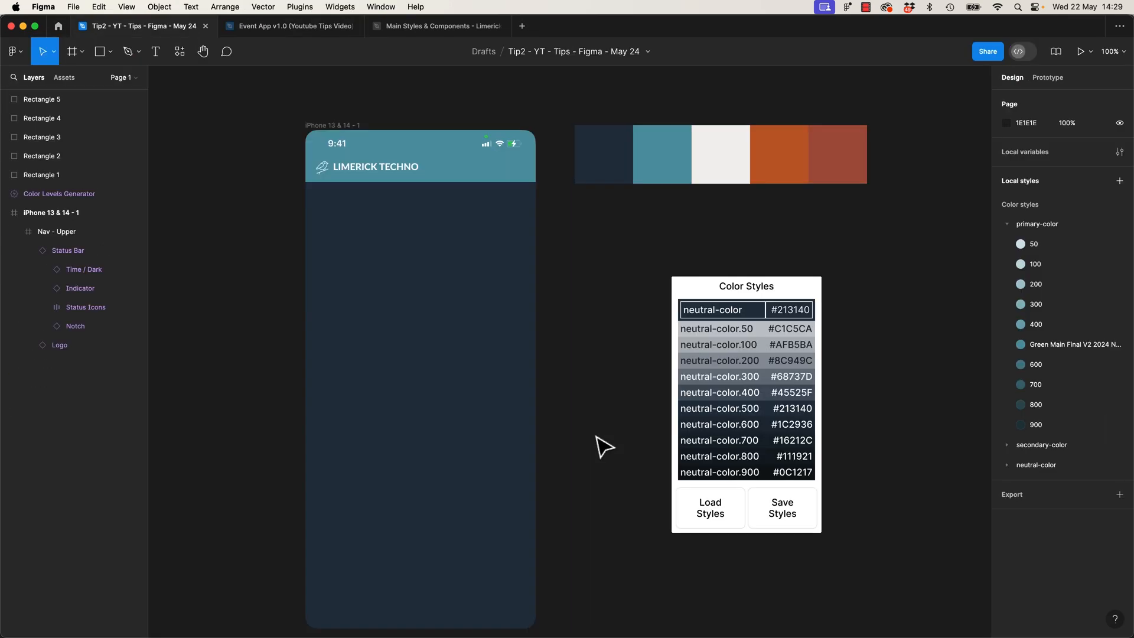
Open the Main Styles & Components file, view Drafts, then return to that file
{"action": "left_click", "coordinate": [437, 26]}
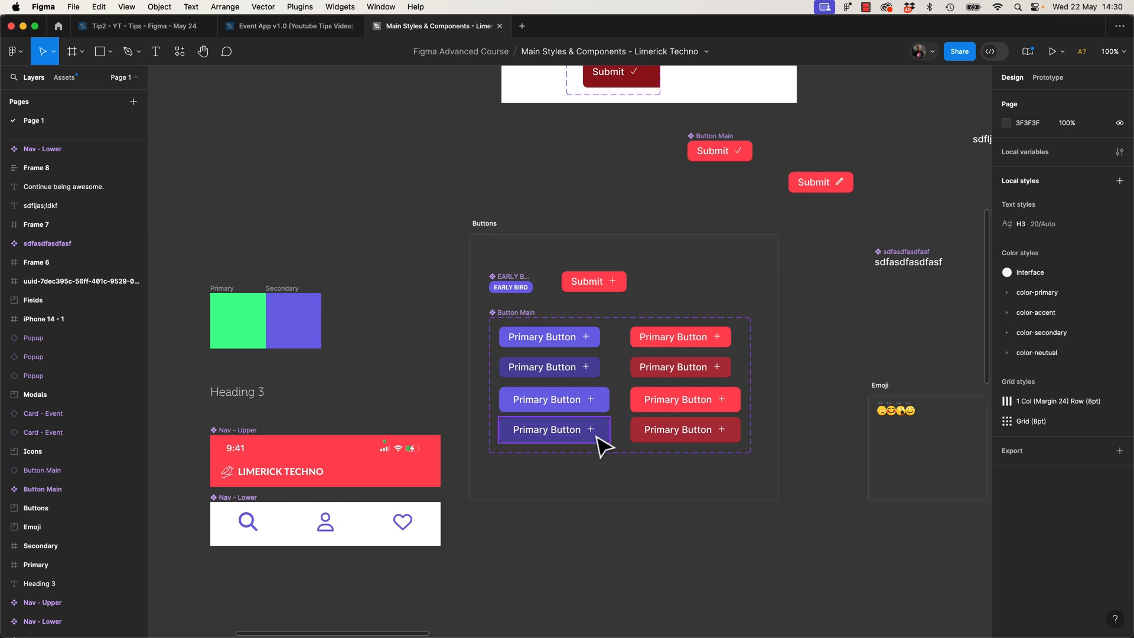
{"action": "left_click", "coordinate": [58, 26]}
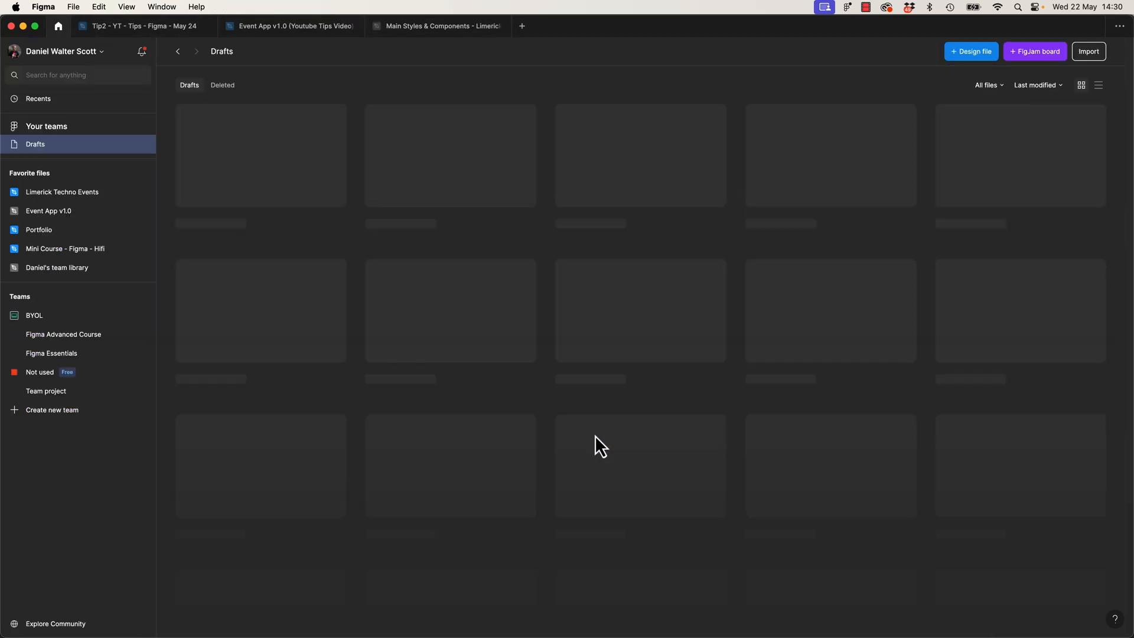
{"action": "left_click", "coordinate": [436, 26]}
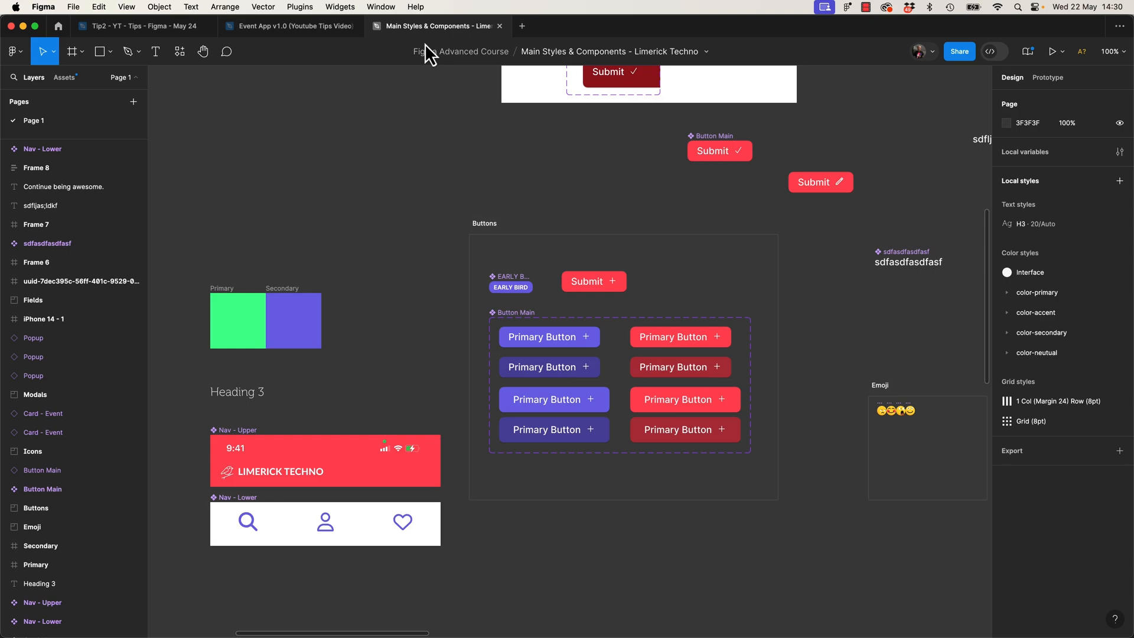
{"action": "mouse_move", "coordinate": [431, 36]}
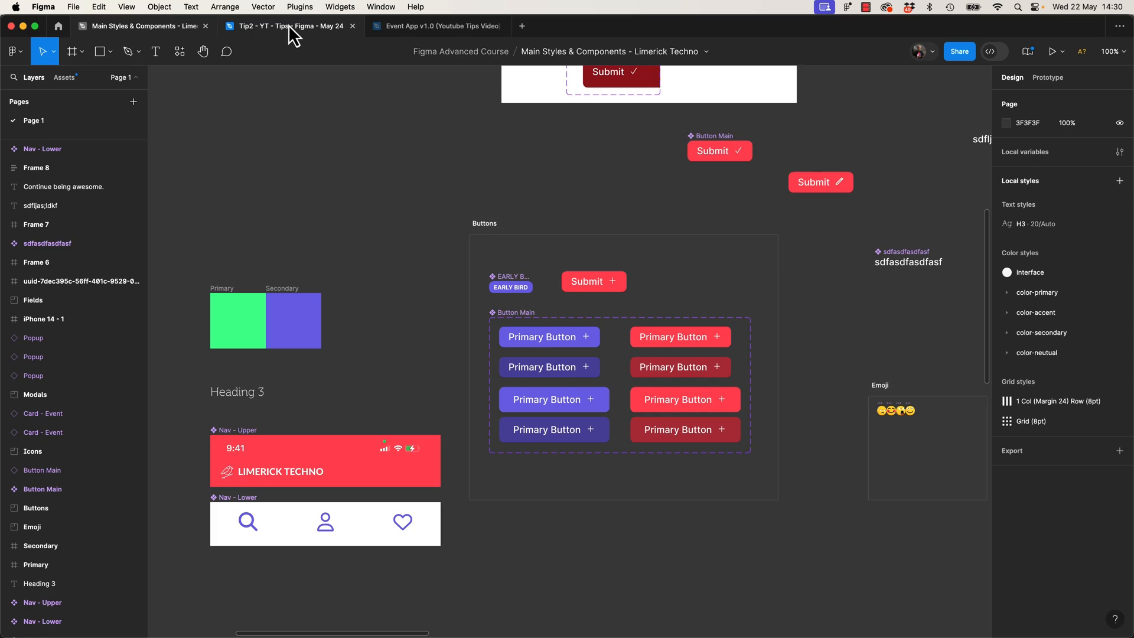
Cycle through the Tip2, Event App and Main Styles tabs, then pin the Main Styles tab
{"action": "left_click", "coordinate": [275, 26]}
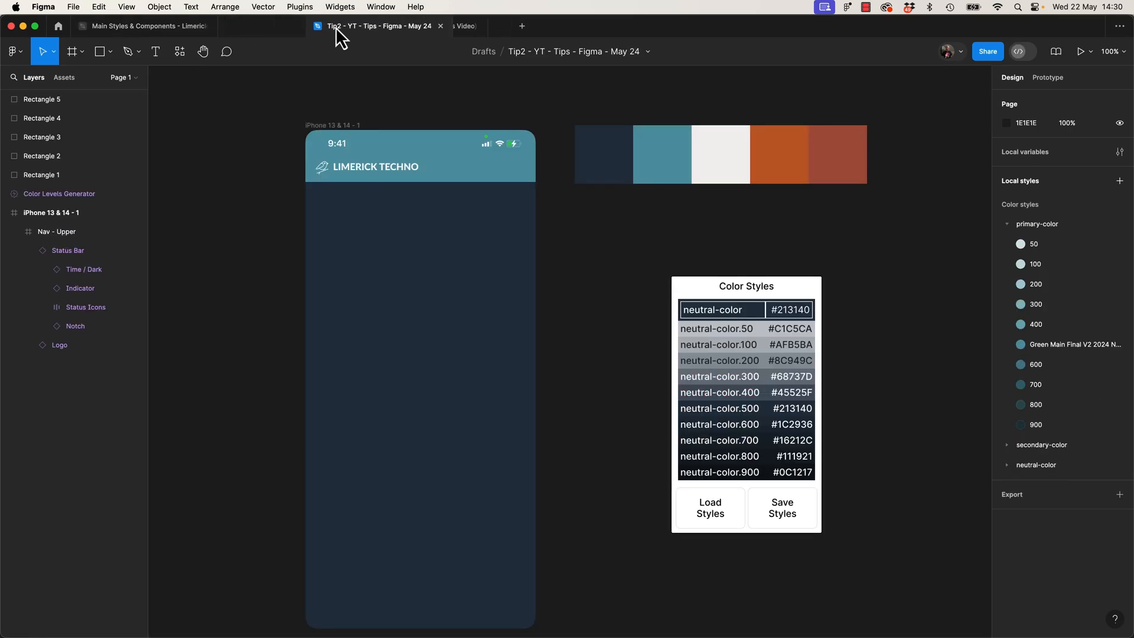
{"action": "left_click", "coordinate": [142, 26]}
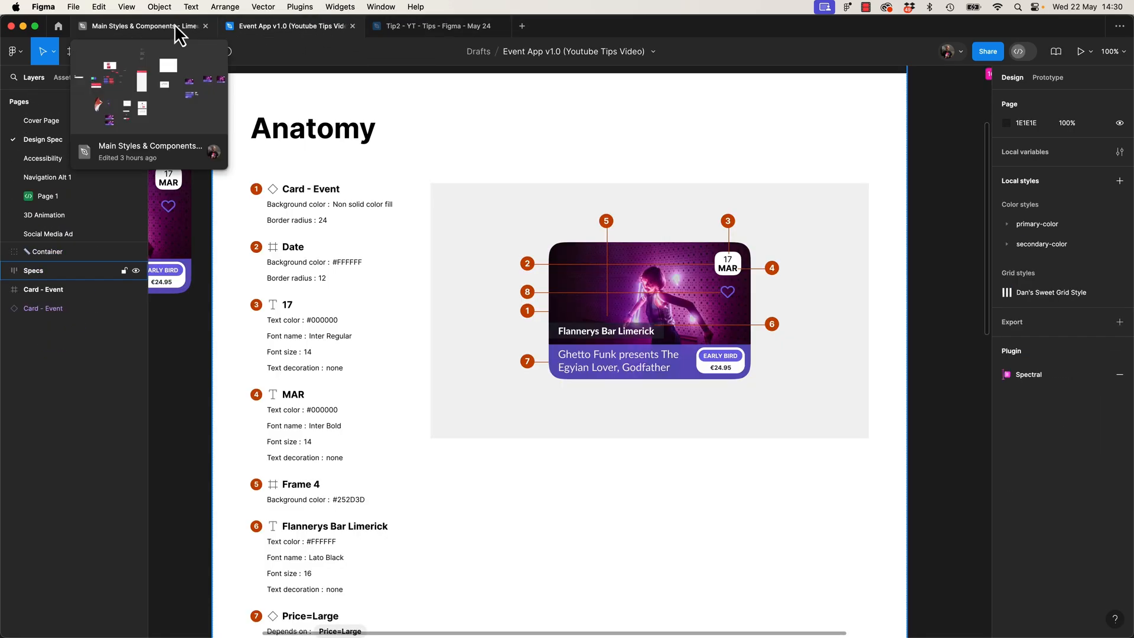
{"action": "left_click", "coordinate": [141, 26]}
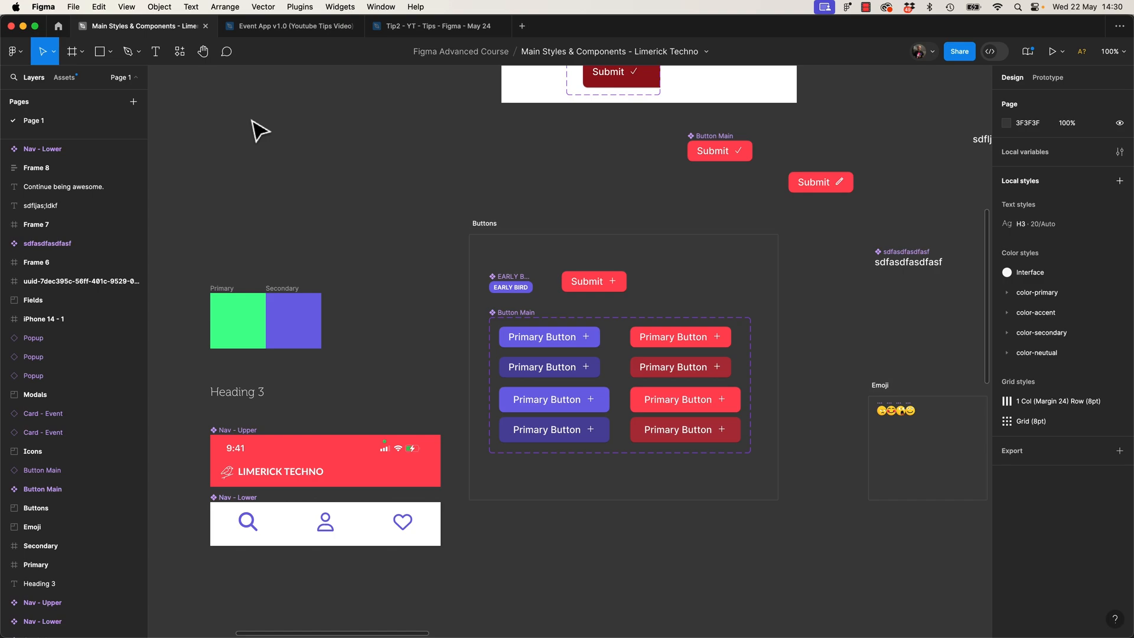
{"action": "right_click", "coordinate": [142, 26]}
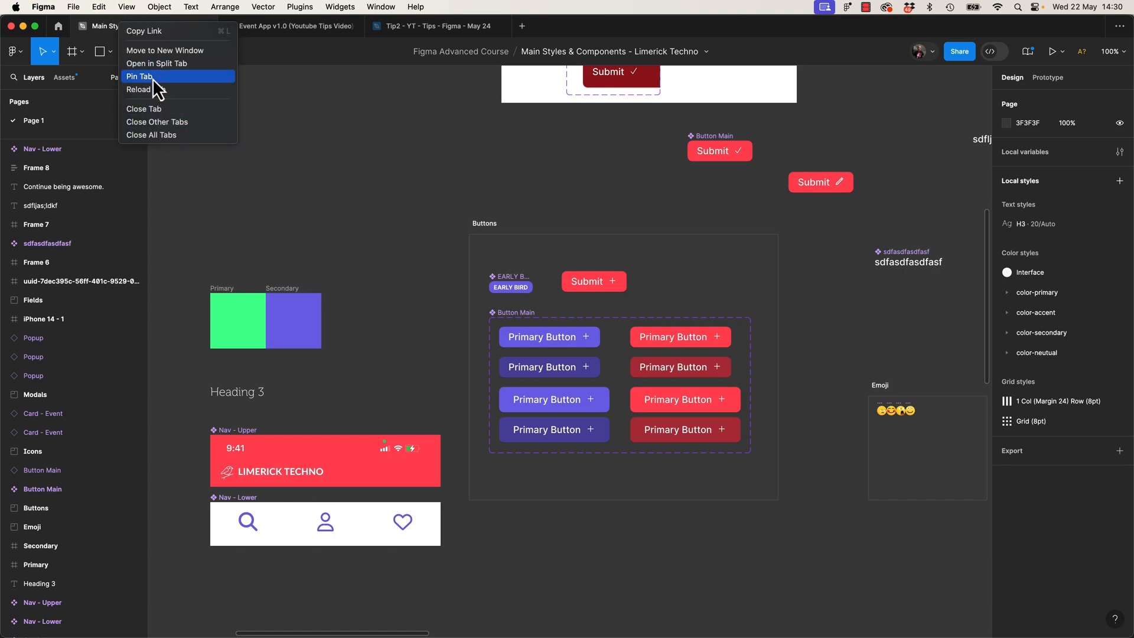
{"action": "left_click", "coordinate": [139, 77]}
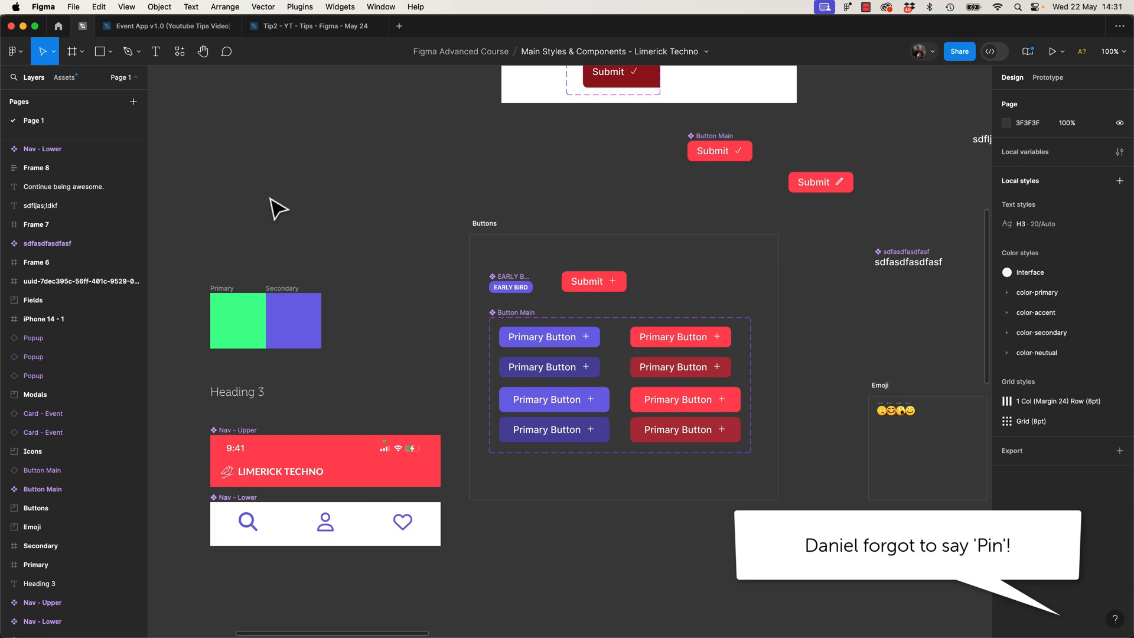
{"action": "left_click", "coordinate": [166, 26]}
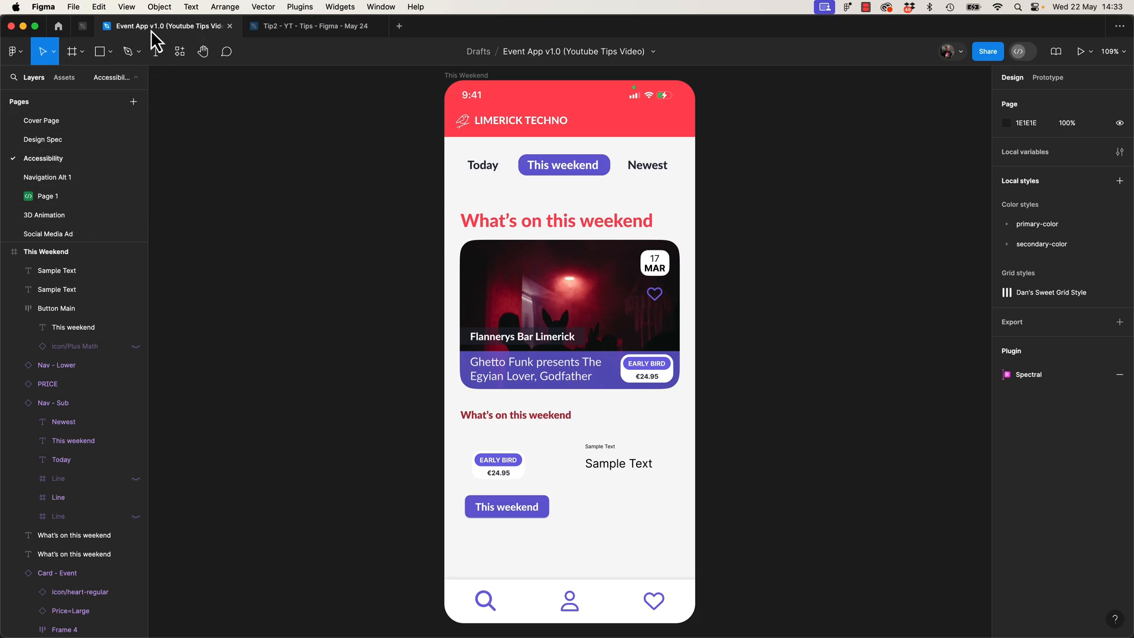
Pin the Event App tab, nudge the What's on this weekend heading down, and close the second window
{"action": "right_click", "coordinate": [166, 26]}
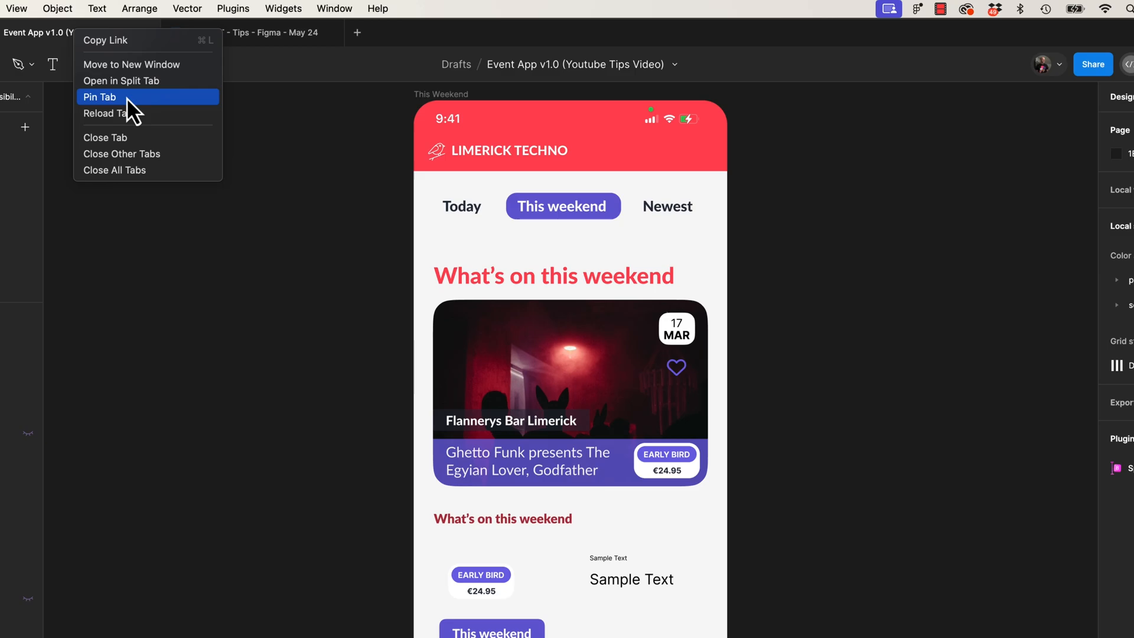
{"action": "left_click", "coordinate": [100, 97]}
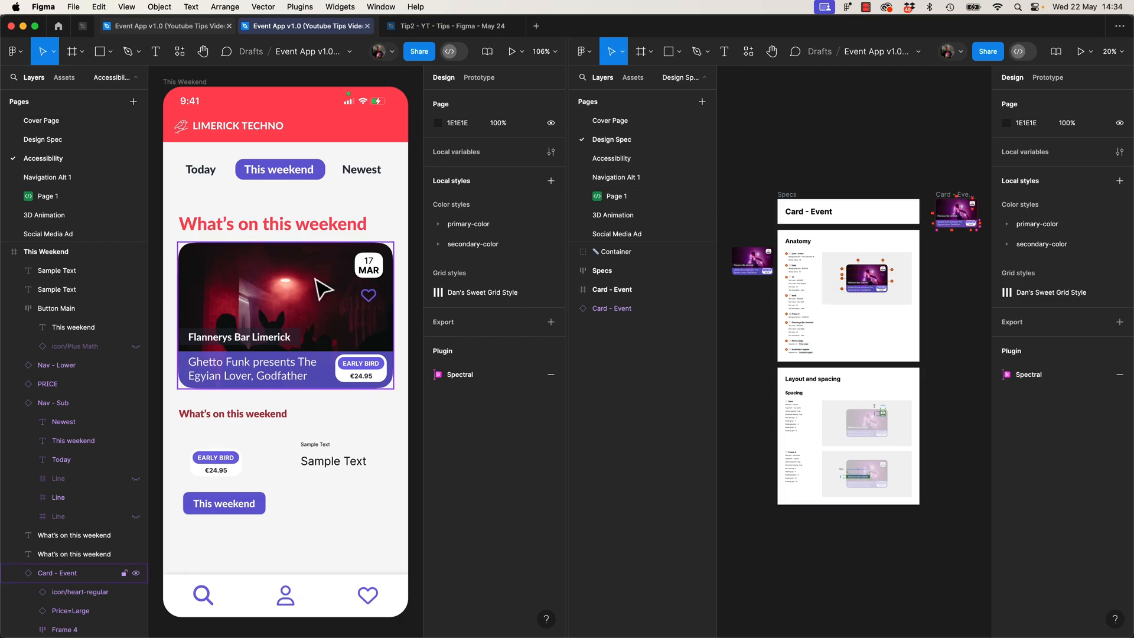
{"action": "mouse_move", "coordinate": [325, 318]}
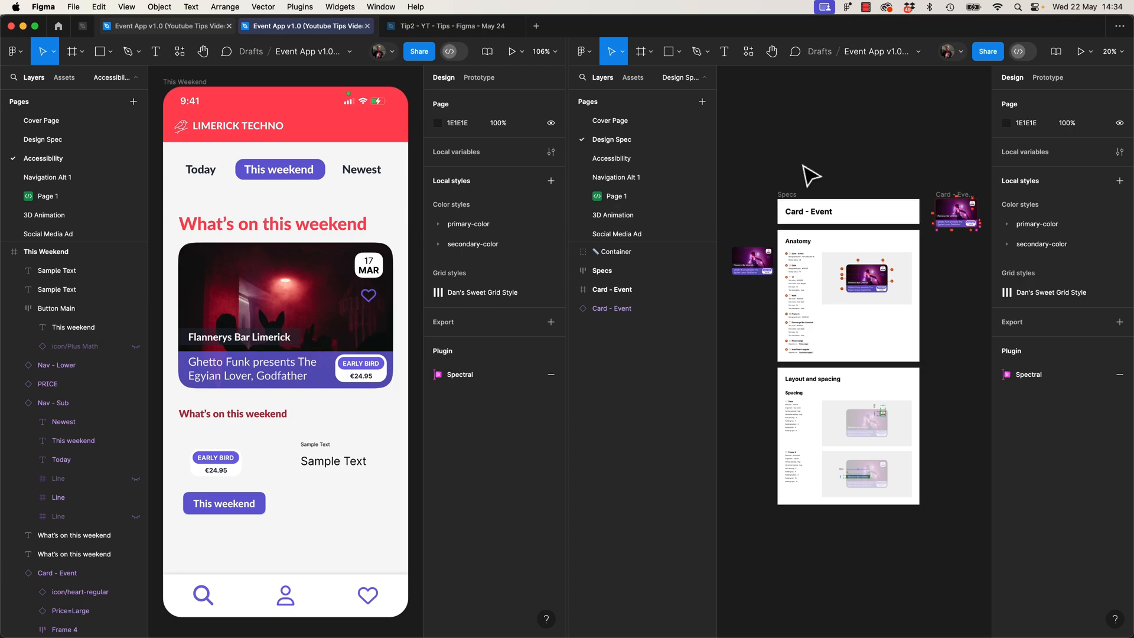
{"action": "left_click", "coordinate": [611, 158]}
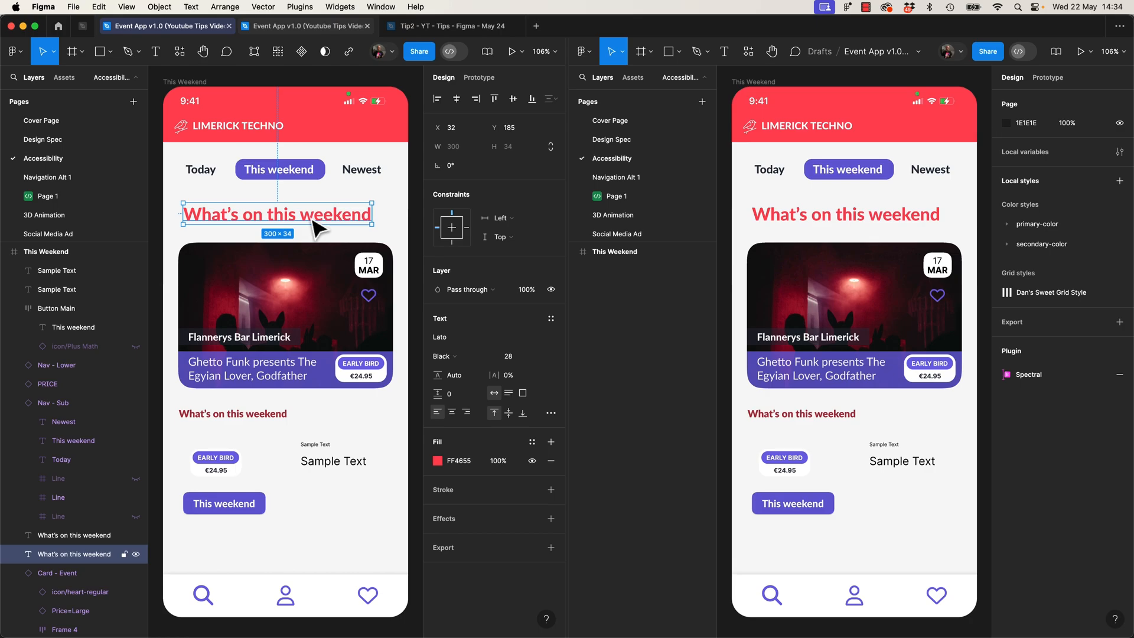
{"action": "left_click_drag", "start_coordinate": [277, 213], "coordinate": [272, 223]}
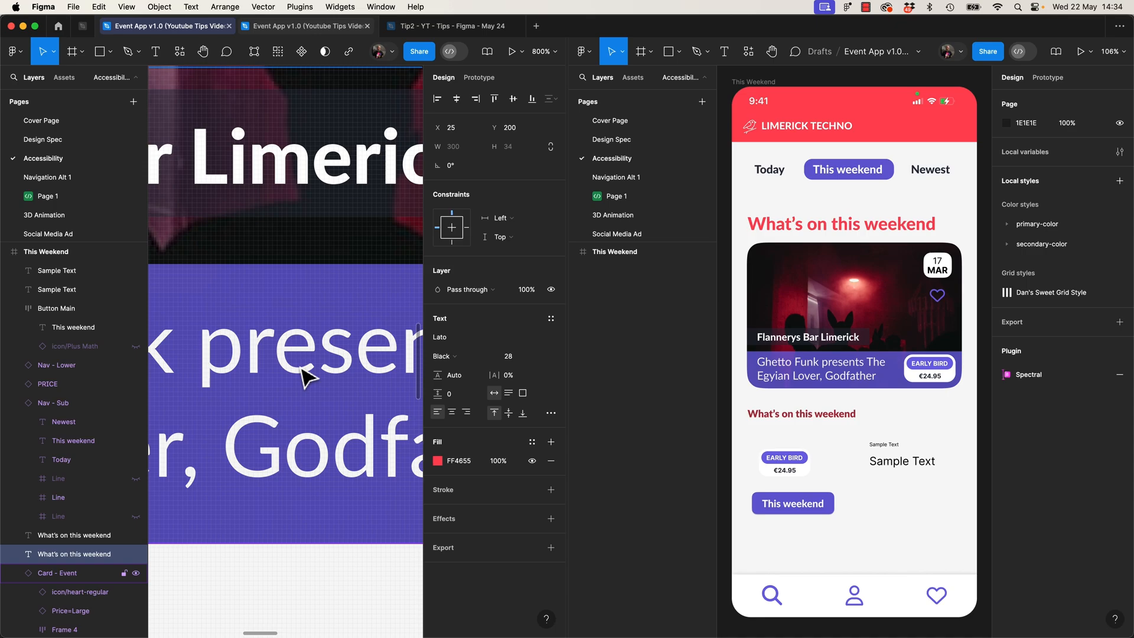
{"action": "left_click", "coordinate": [853, 319]}
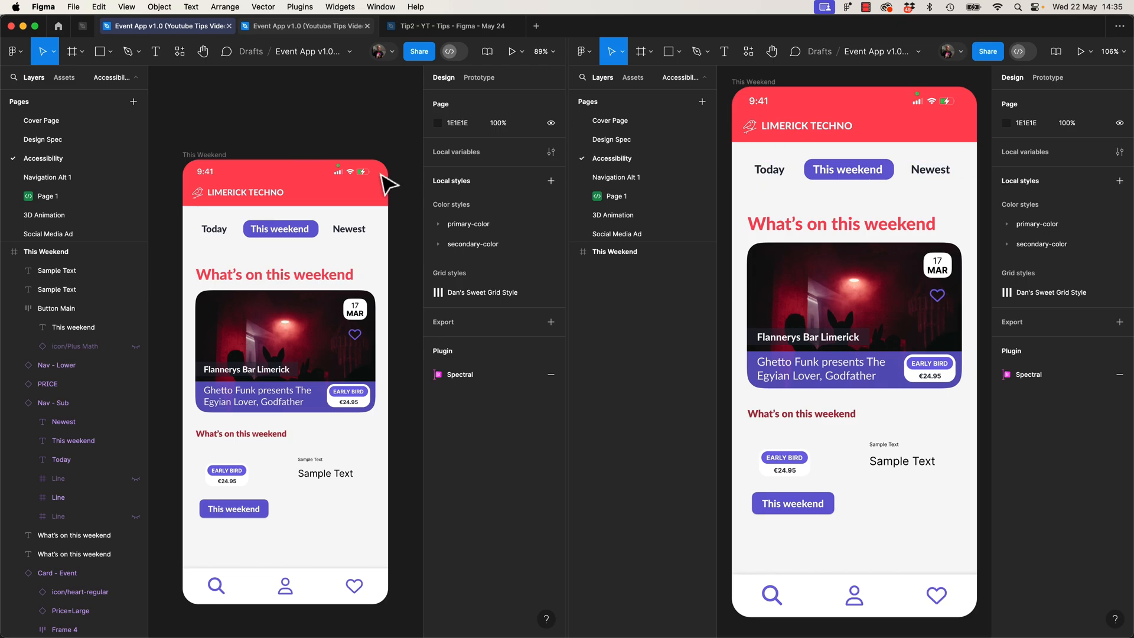
{"action": "mouse_move", "coordinate": [191, 48]}
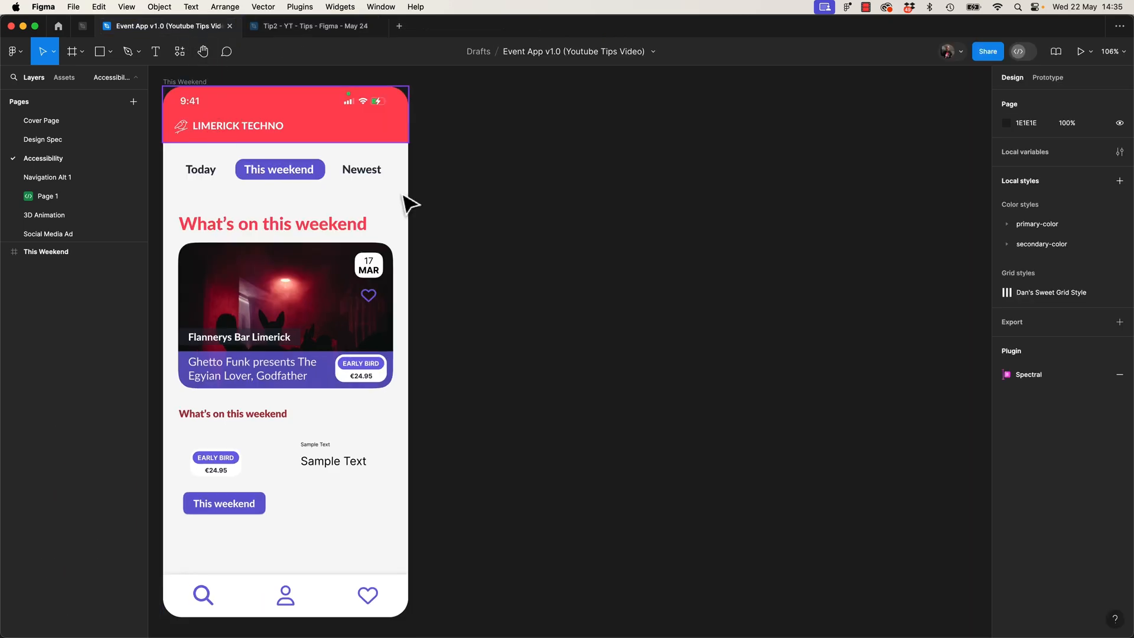
{"action": "left_click", "coordinate": [447, 26]}
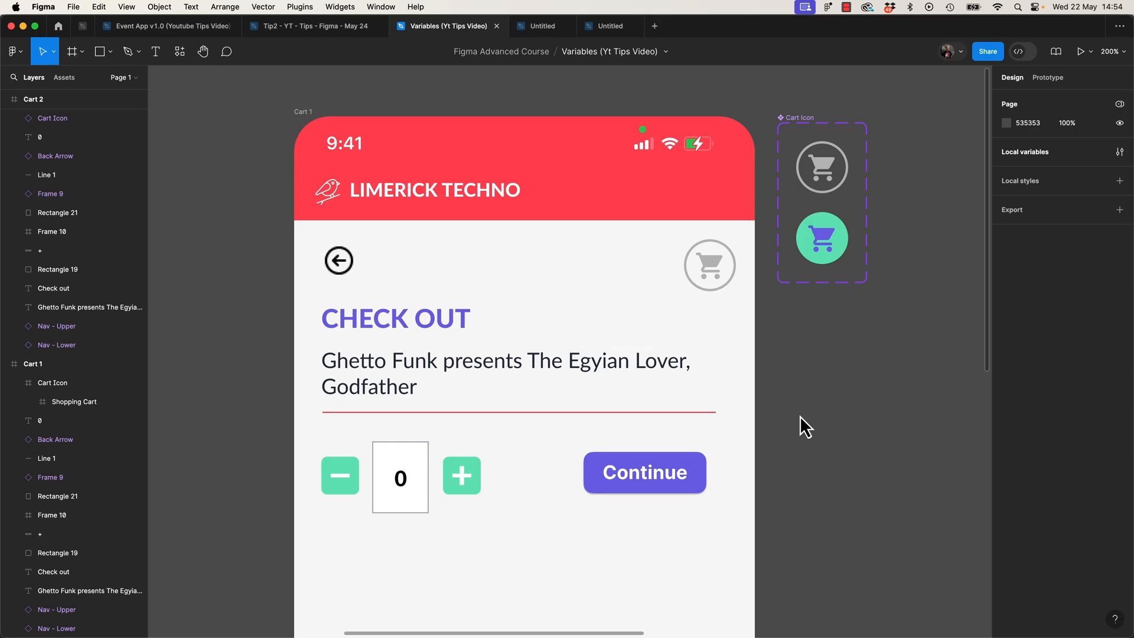
{"action": "mouse_move", "coordinate": [982, 116]}
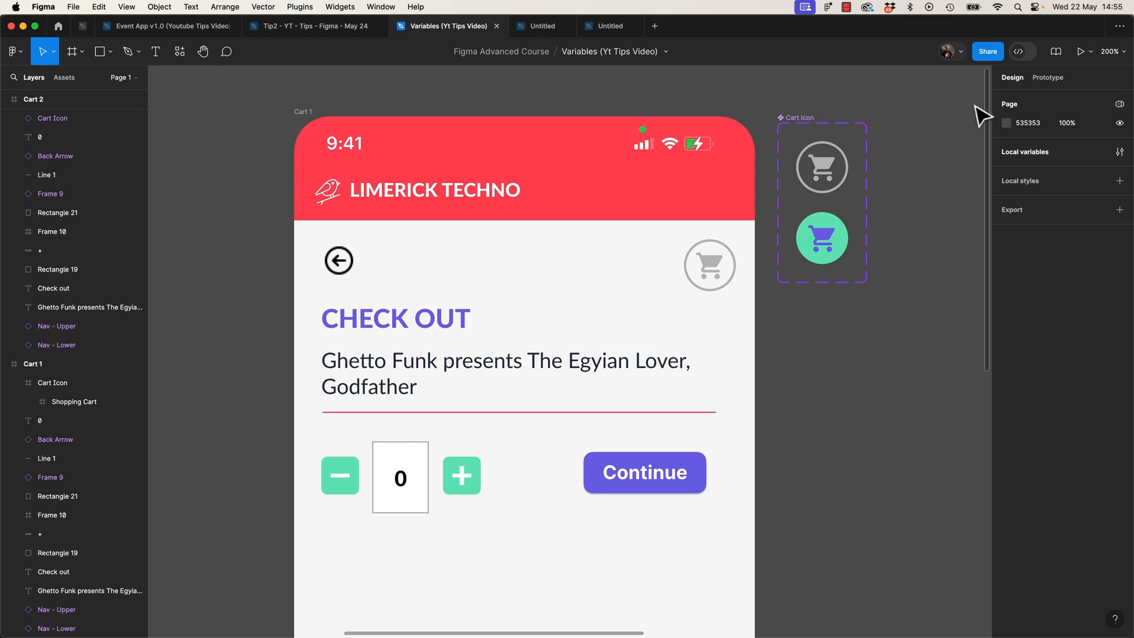
Create a local number variable named Total
{"action": "left_click", "coordinate": [1120, 151]}
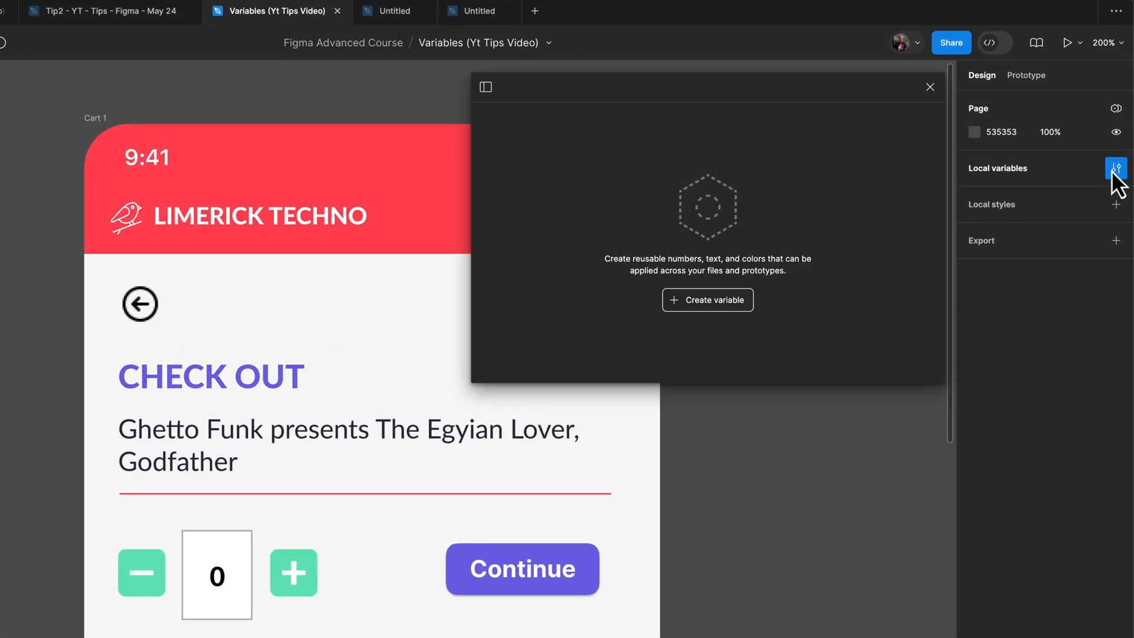
{"action": "left_click", "coordinate": [706, 299]}
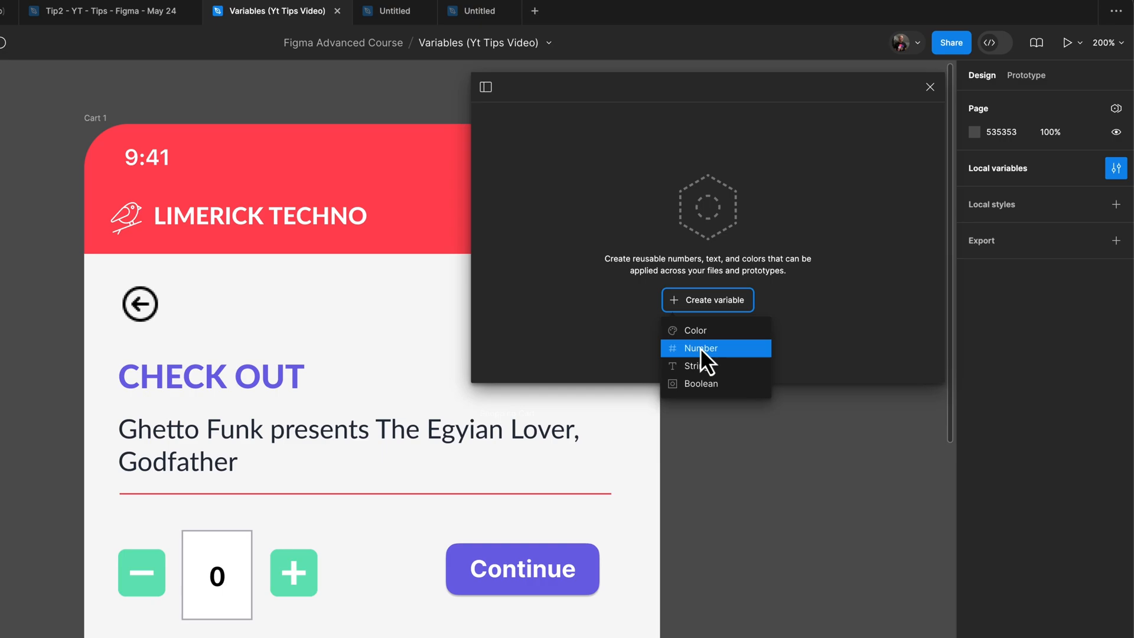
{"action": "left_click", "coordinate": [699, 348]}
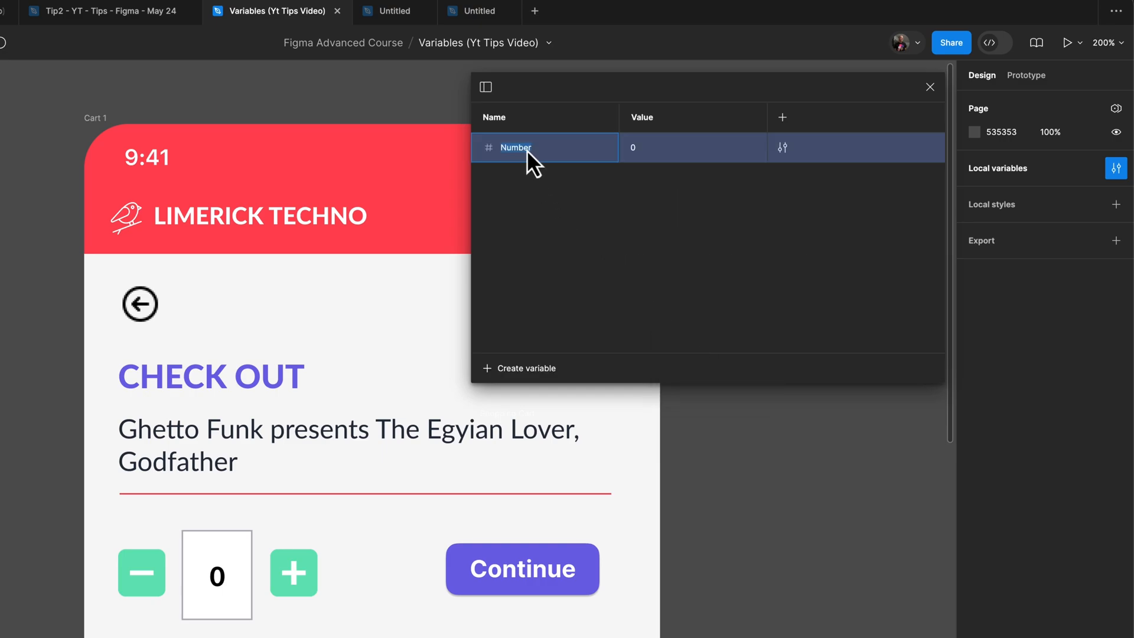
{"action": "type", "text": "Total"}
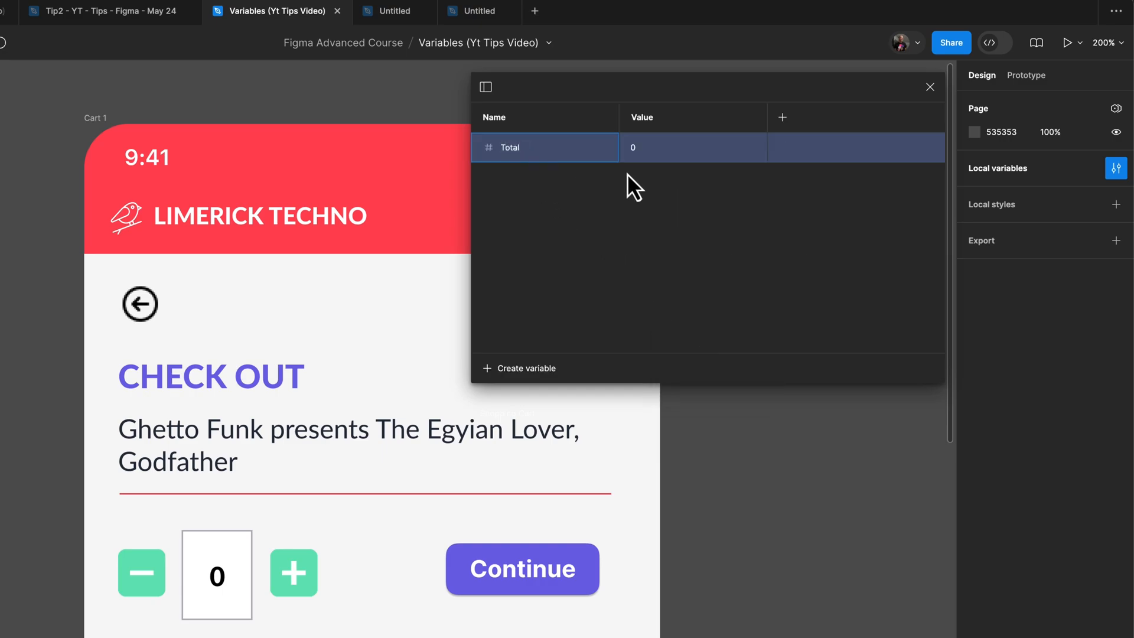
{"action": "type", "text": "5"}
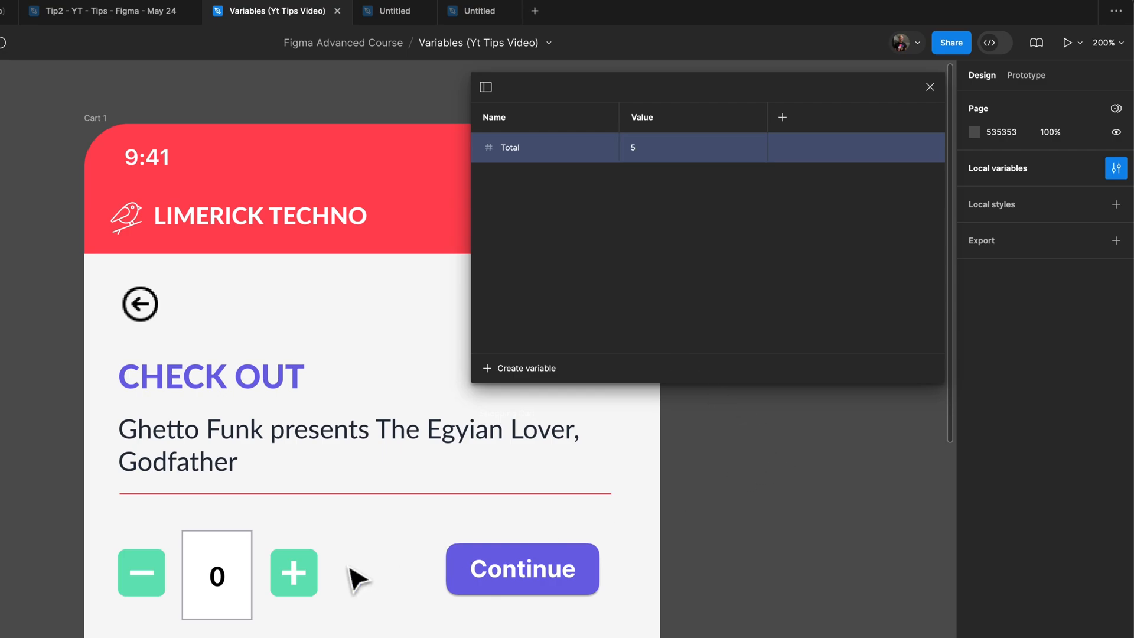
Bind the checkout quantity text to Total and keep Total's value at 0
{"action": "left_click", "coordinate": [215, 576]}
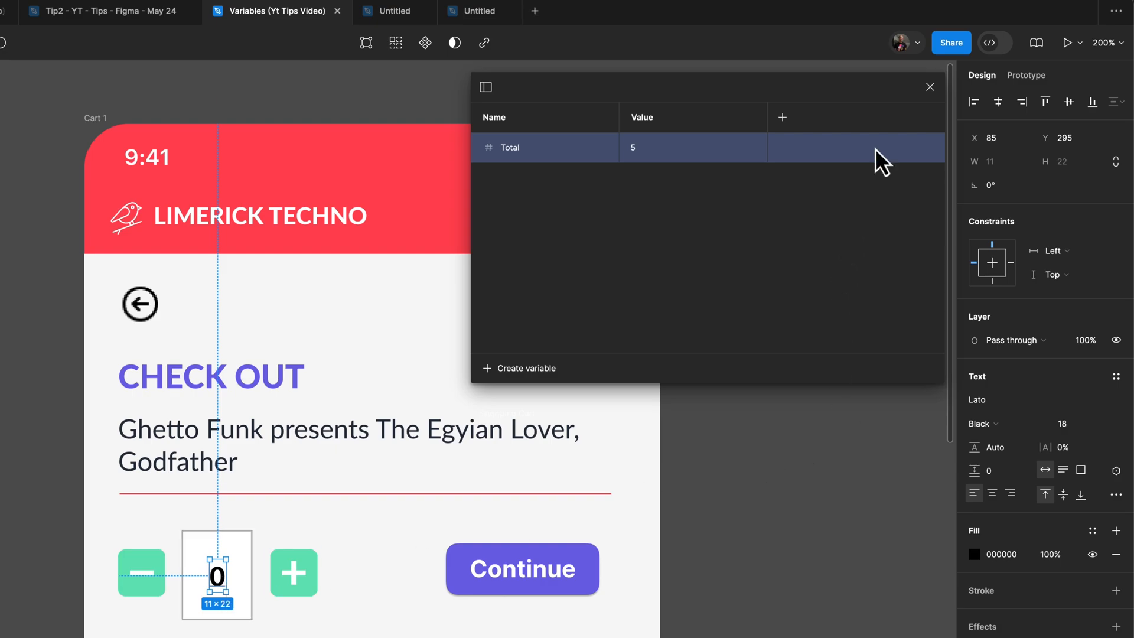
{"action": "mouse_move", "coordinate": [1004, 467]}
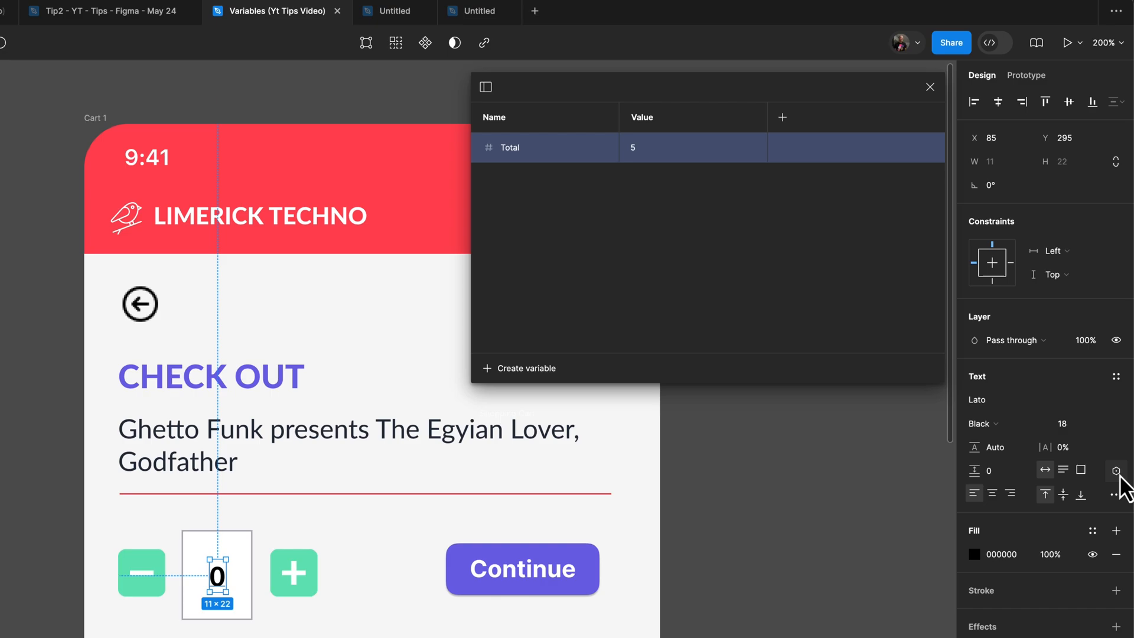
{"action": "left_click", "coordinate": [1115, 470]}
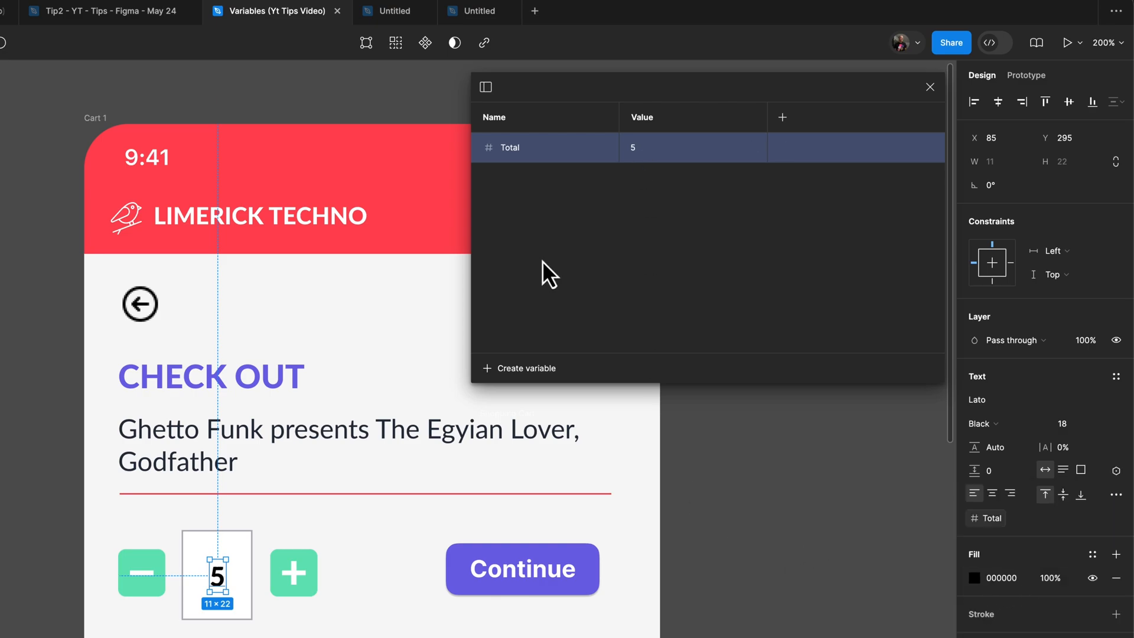
{"action": "left_click", "coordinate": [665, 148]}
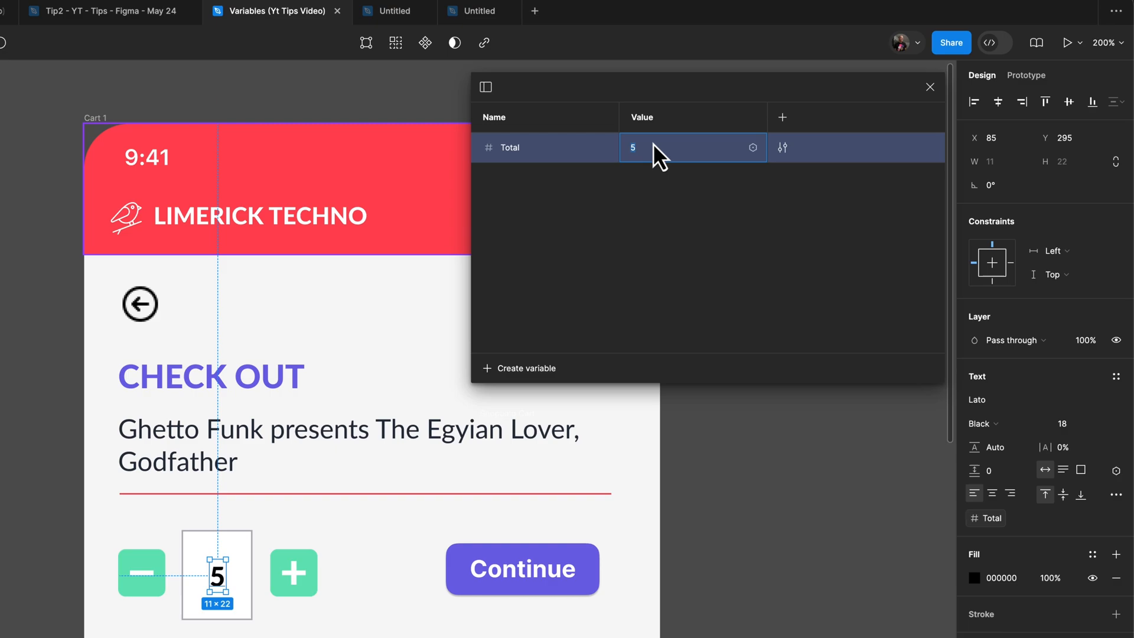
{"action": "type", "text": "7"}
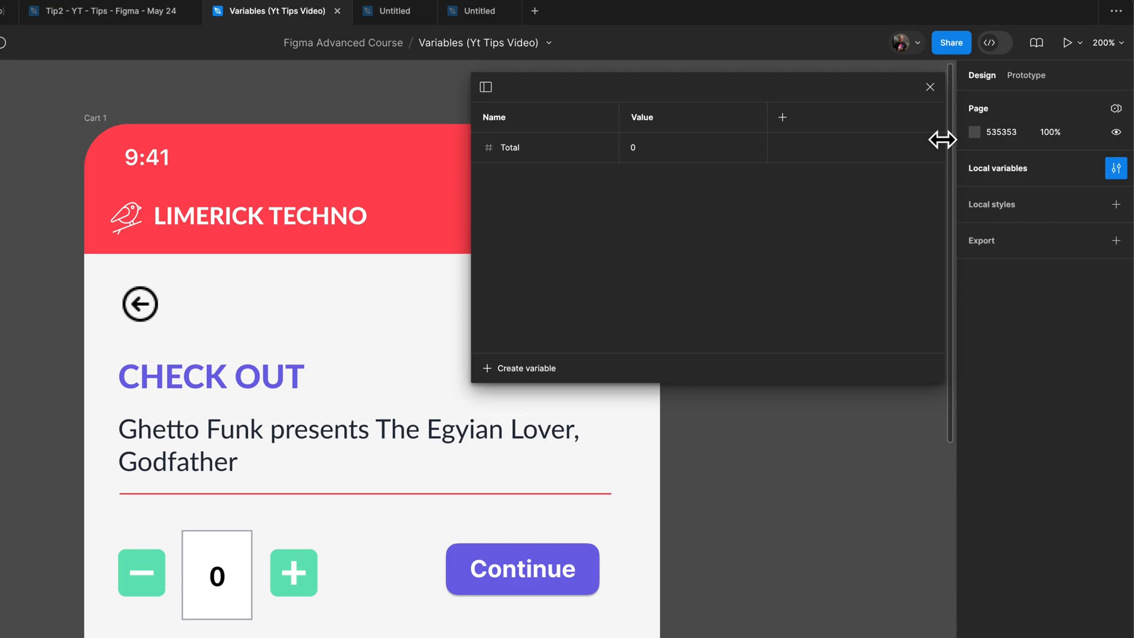
Give the plus button an On tap interaction that sets Total to Total + 1
{"action": "left_click", "coordinate": [930, 87]}
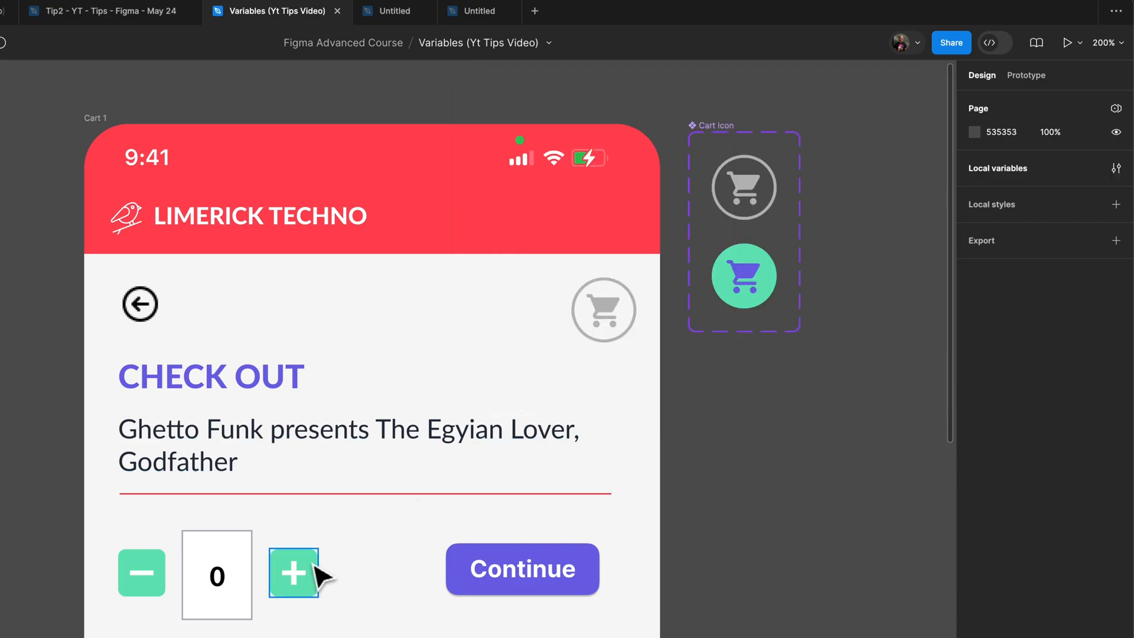
{"action": "mouse_move", "coordinate": [692, 564]}
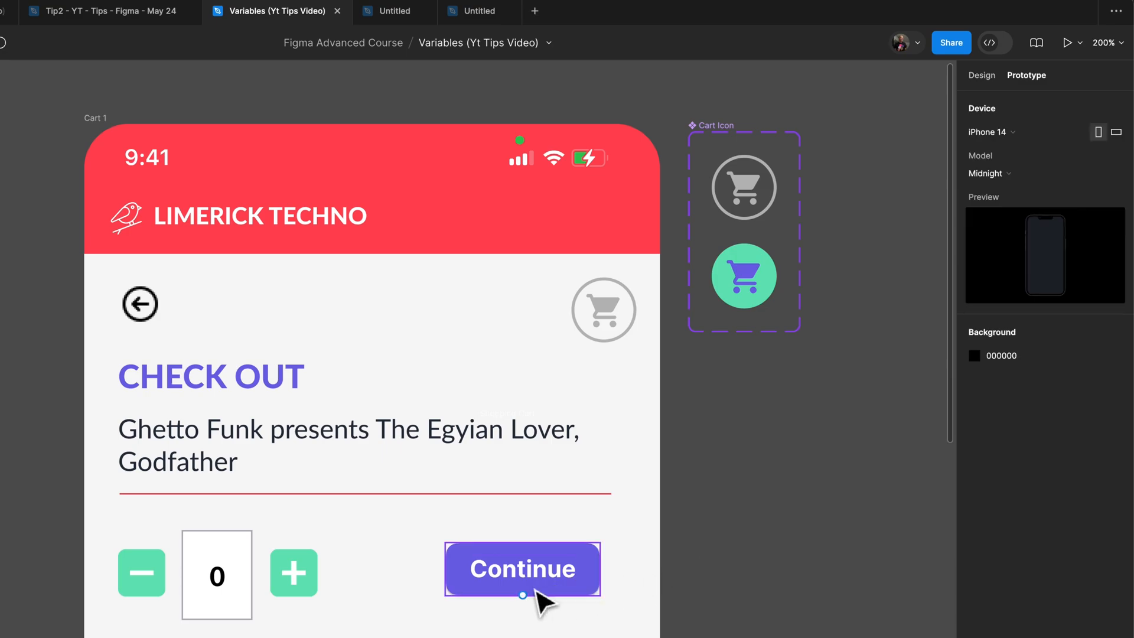
{"action": "left_click", "coordinate": [292, 572]}
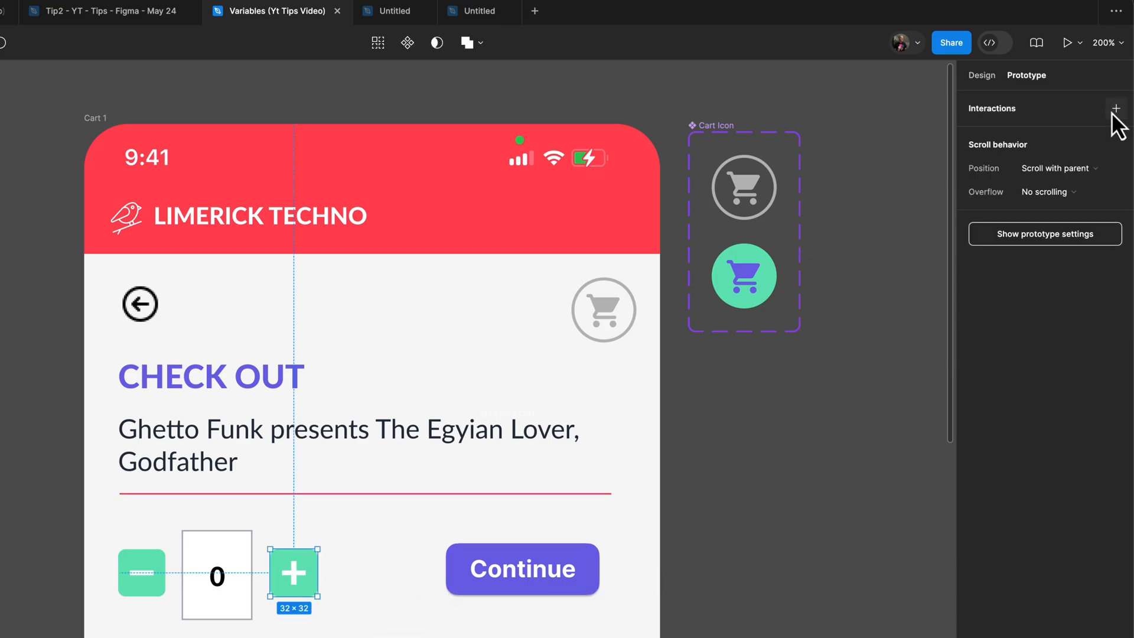
{"action": "left_click", "coordinate": [1116, 108]}
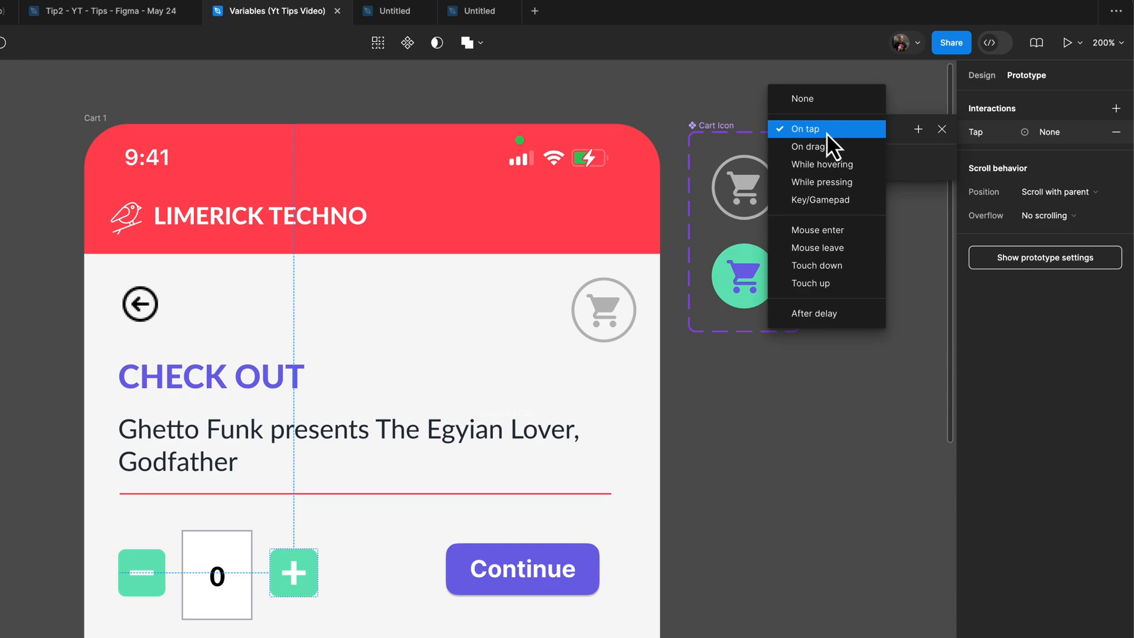
{"action": "left_click", "coordinate": [804, 128]}
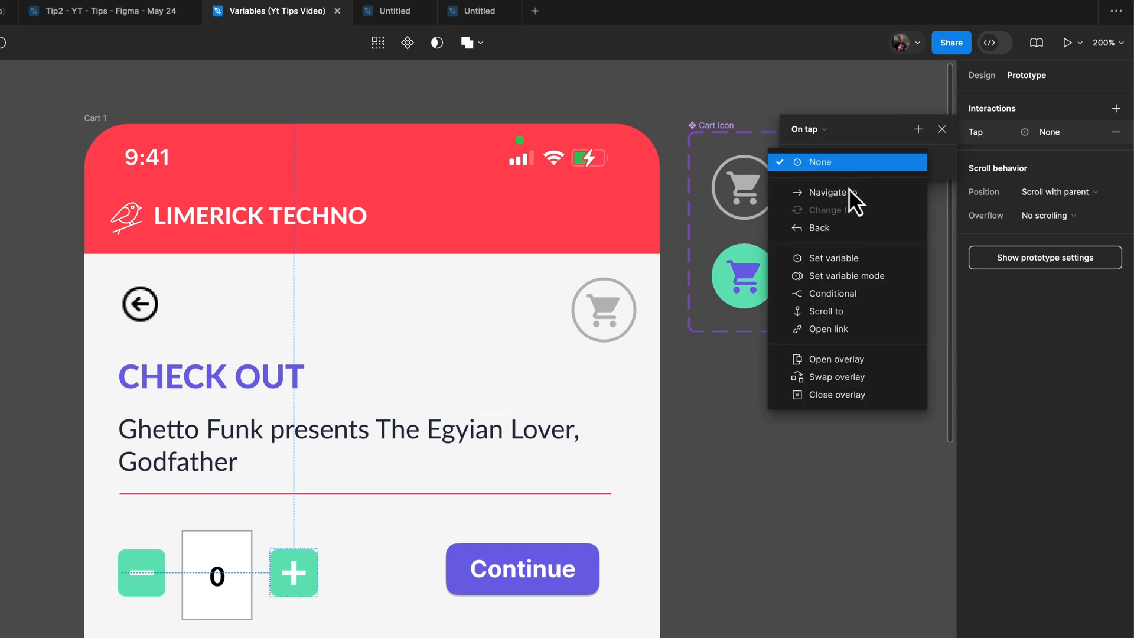
{"action": "left_click", "coordinate": [830, 258]}
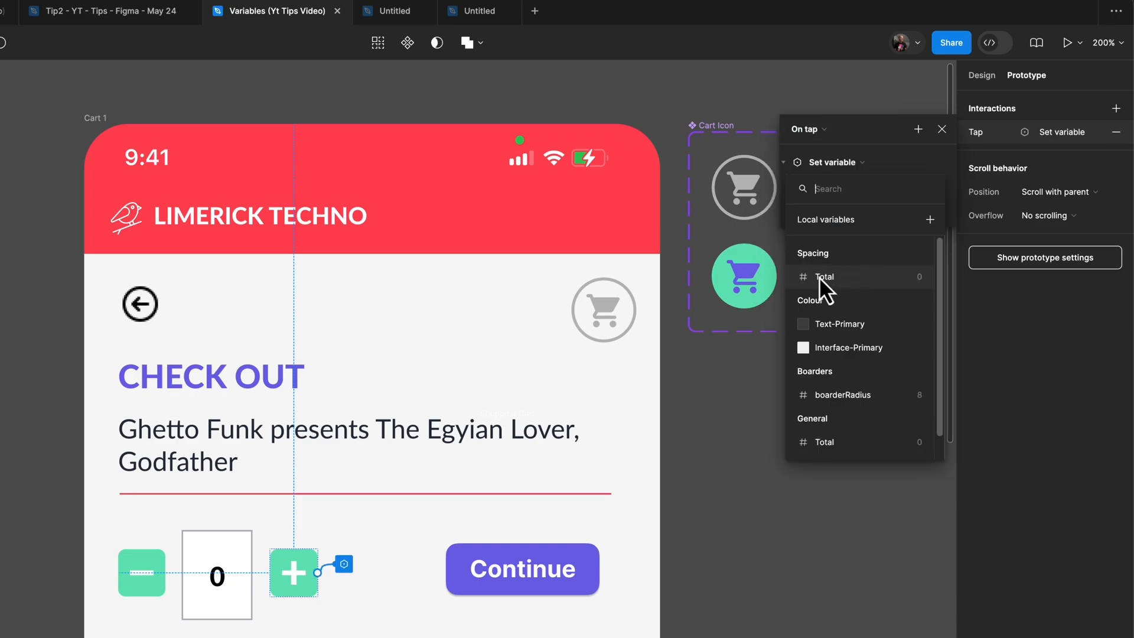
{"action": "left_click", "coordinate": [825, 276]}
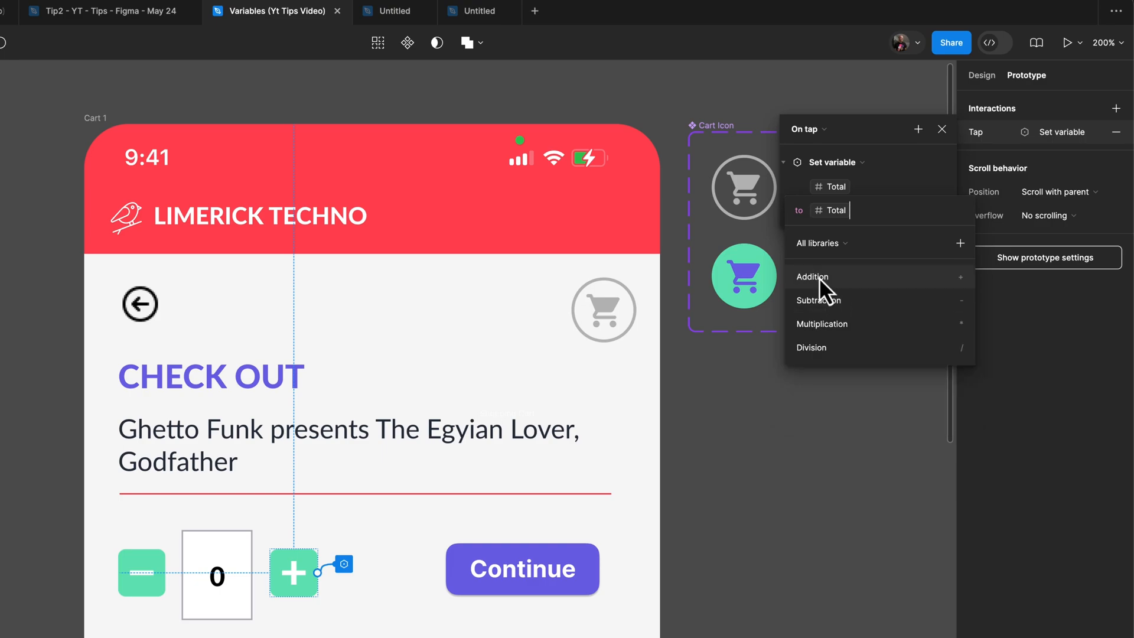
{"action": "left_click", "coordinate": [812, 277]}
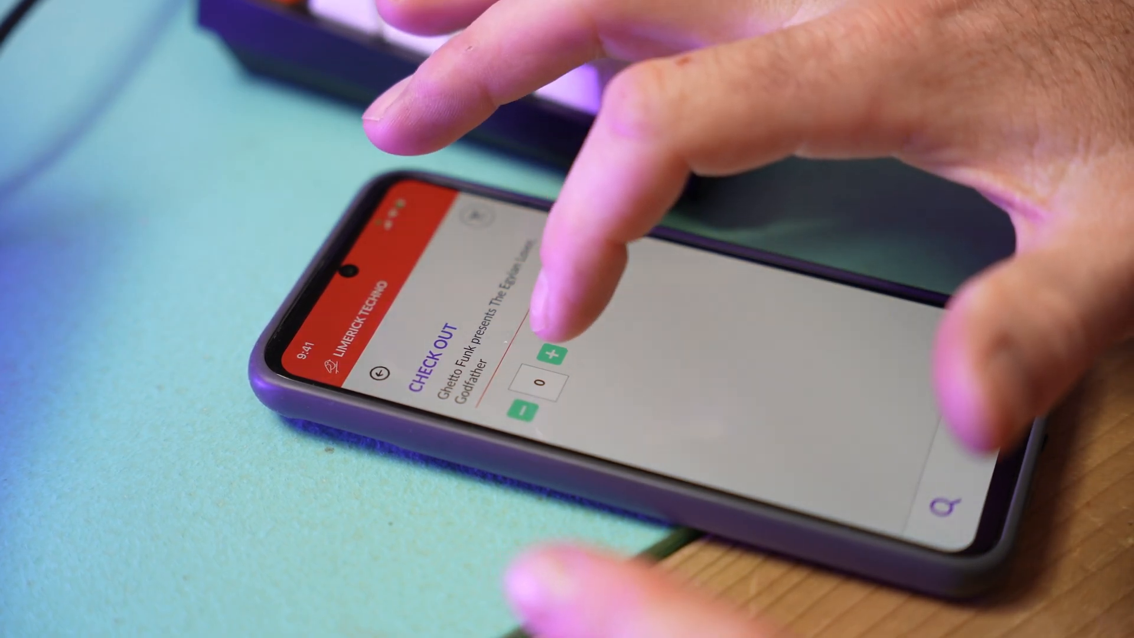
Tap the plus button in the phone prototype to raise the checkout quantity
{"action": "left_click", "coordinate": [552, 354]}
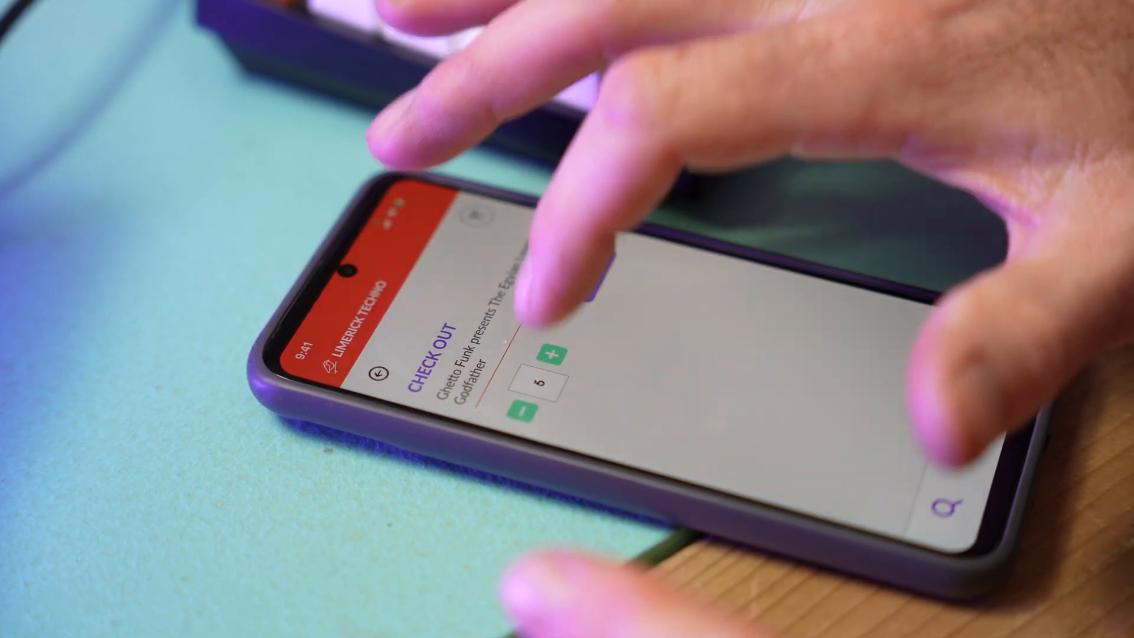
{"action": "left_click", "coordinate": [552, 351]}
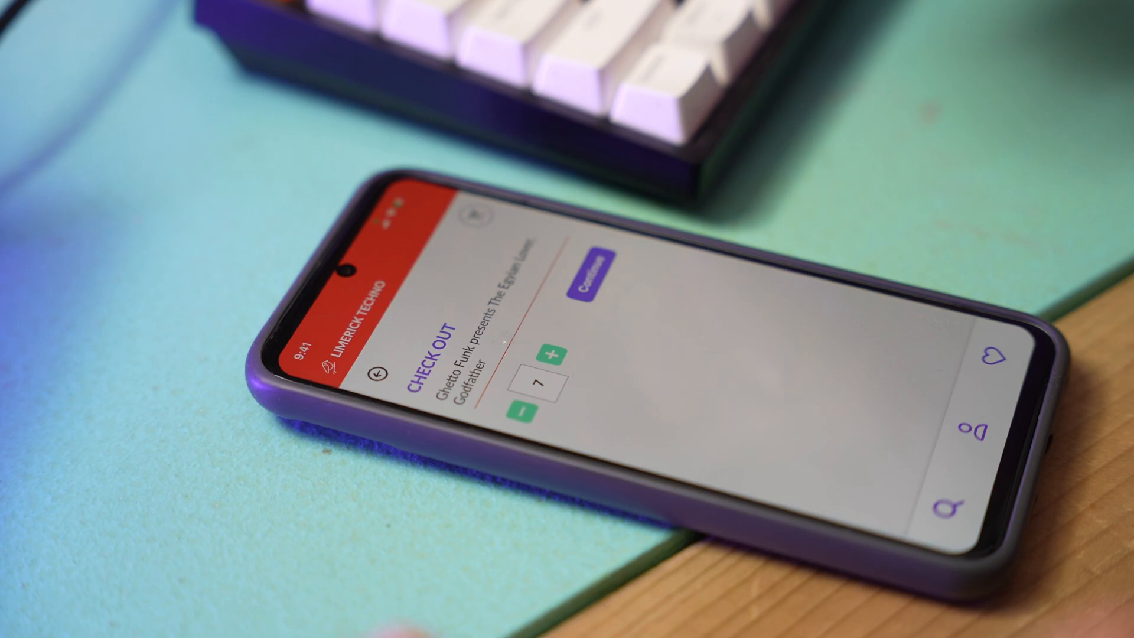